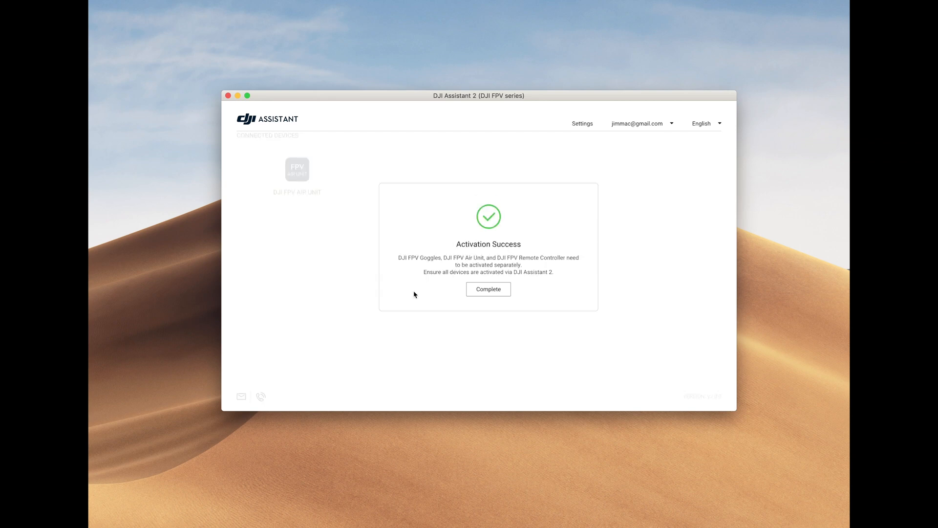
Step: Complete the FPV Air Unit activation in DJI Assistant 2
click(487, 289)
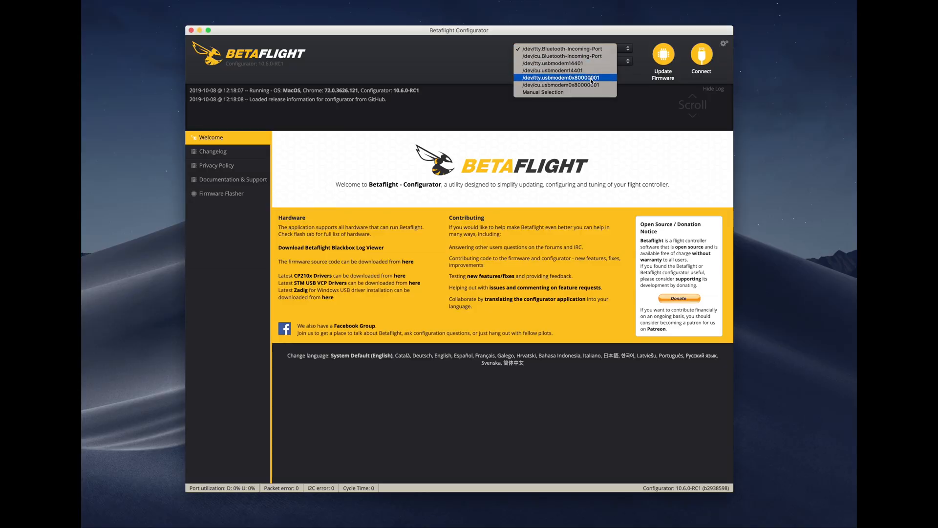
Step: Connect on the usbmodem port, note the LUX4 board on Betaflight 3.2.5 in the log, then disconnect
click(561, 78)
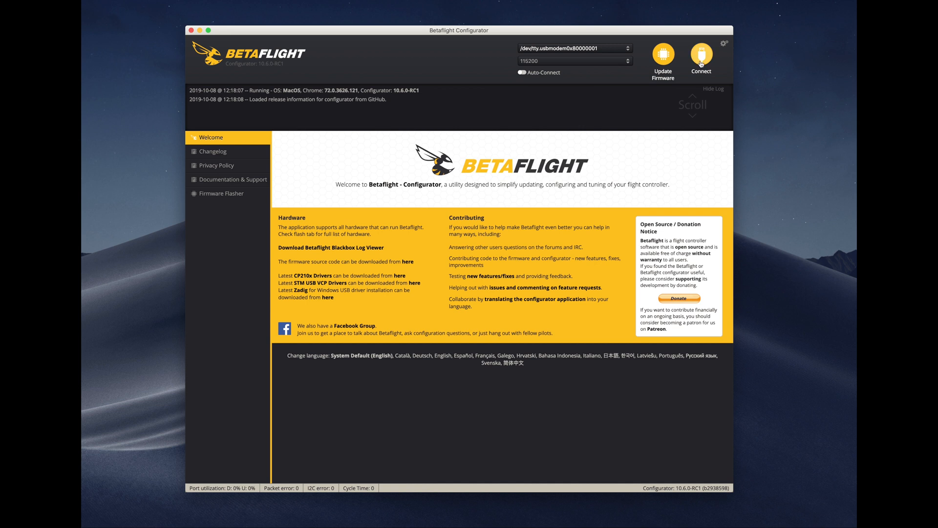
click(701, 56)
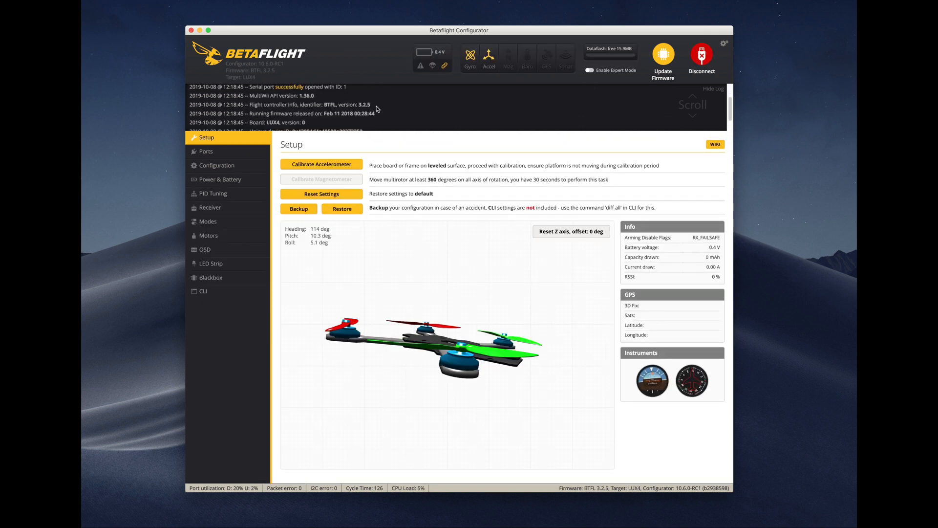
scroll(up, 3)
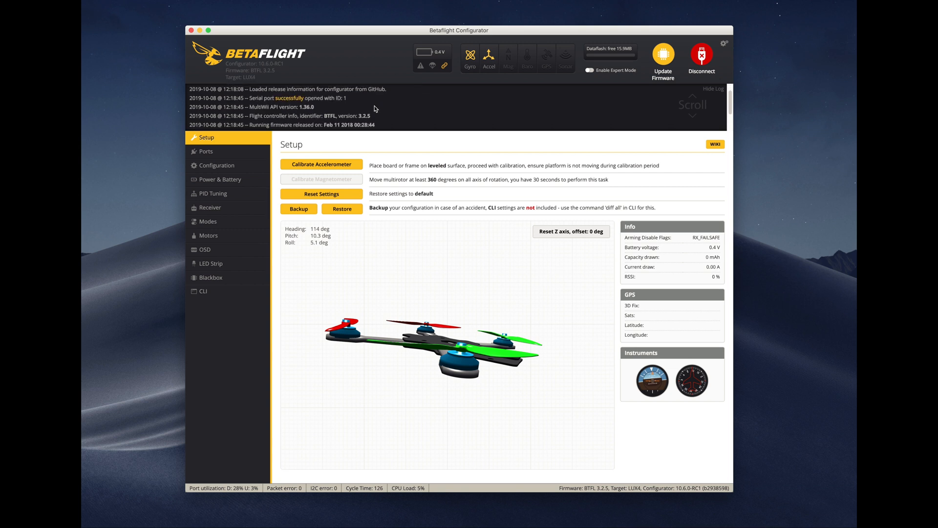
scroll(down, 3)
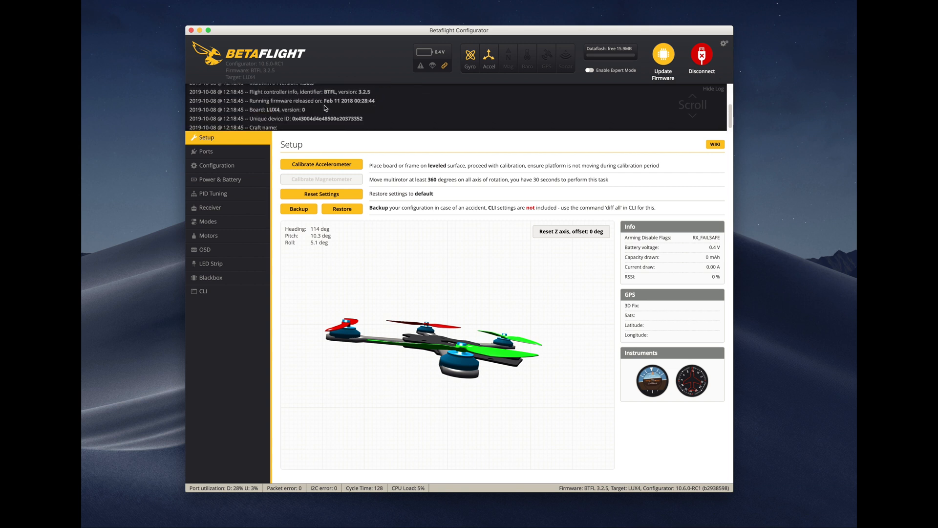
double_click(272, 110)
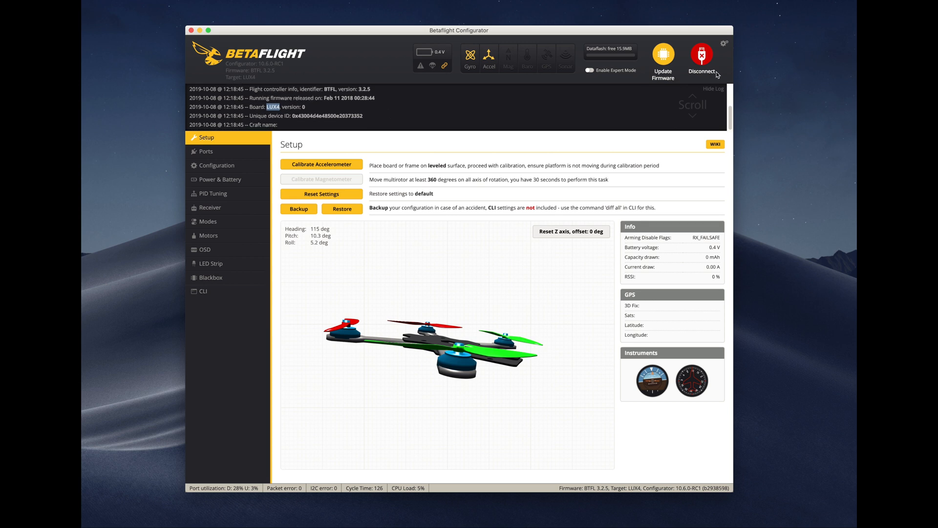
click(701, 57)
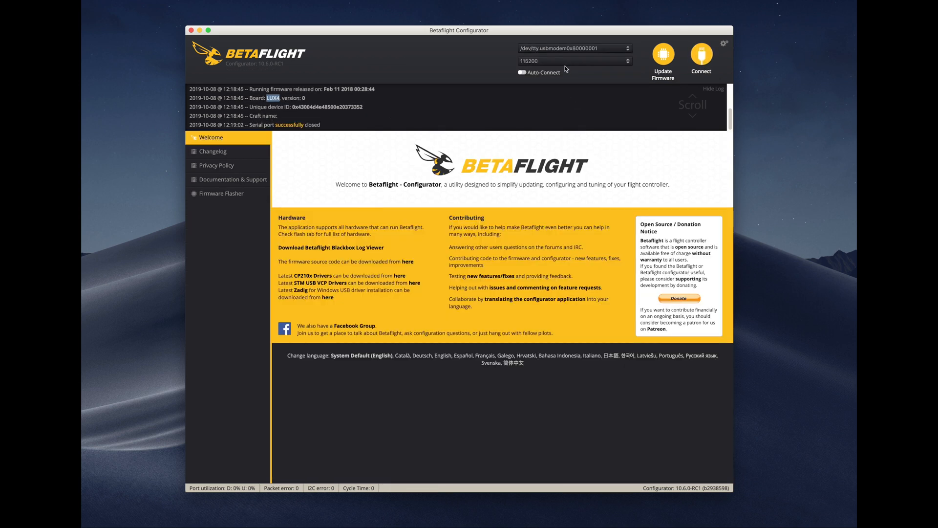
Step: In Firmware Flasher, enable unstable releases and load LUXF4OSD 4.1.0-RC6 online, reviewing its release notes
click(221, 194)
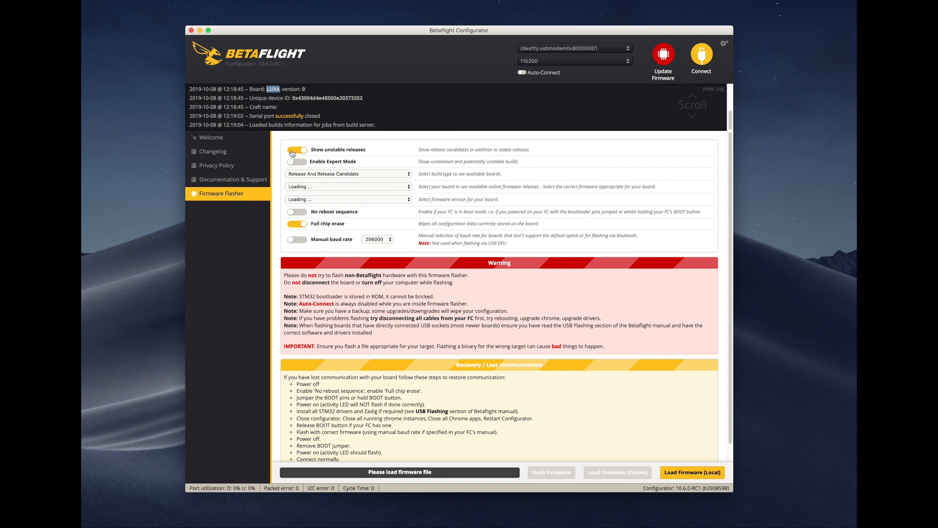
click(297, 149)
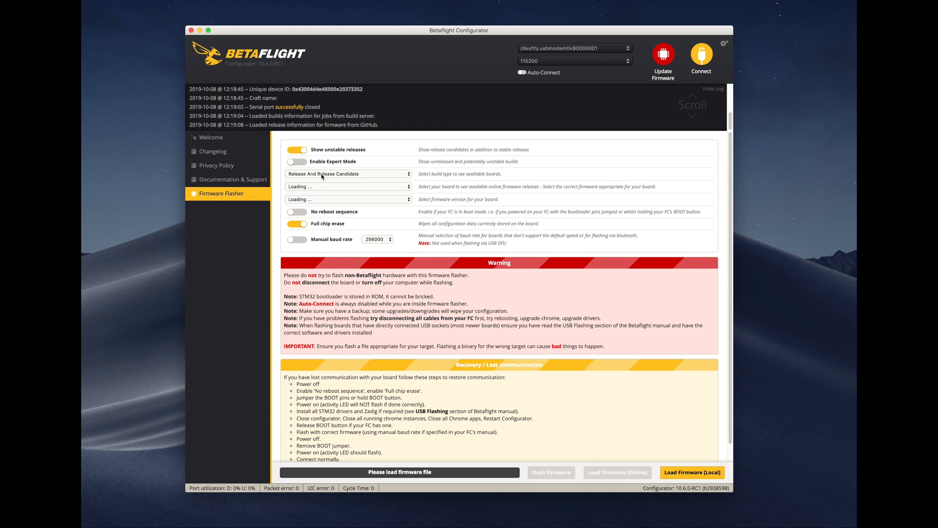
click(347, 186)
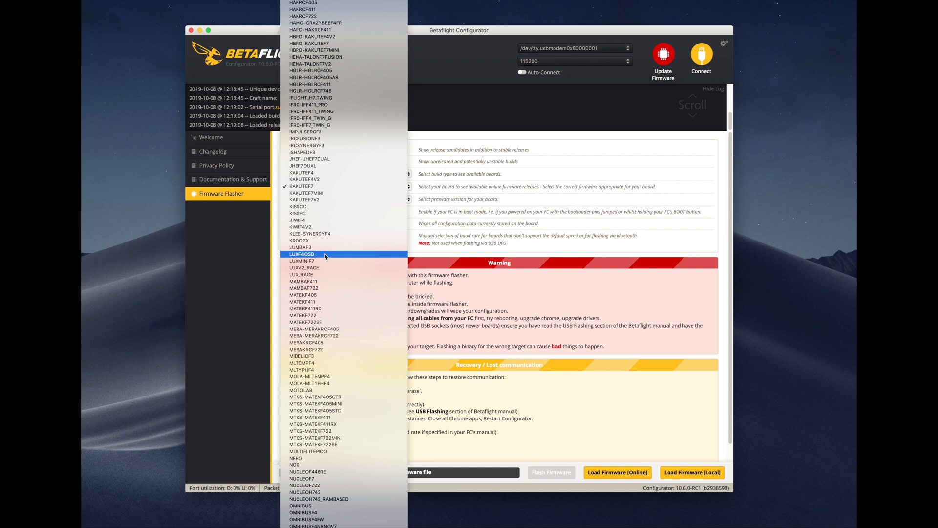
click(302, 254)
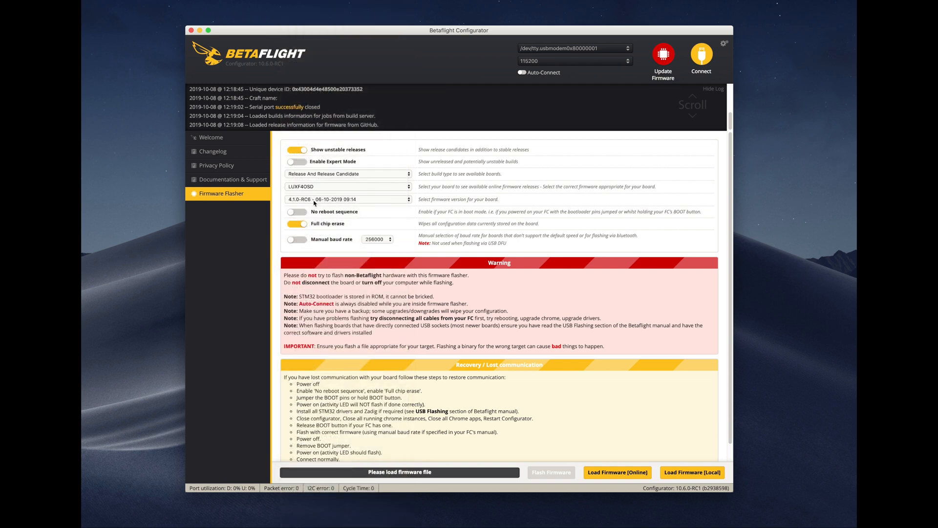
mouse_move(439, 207)
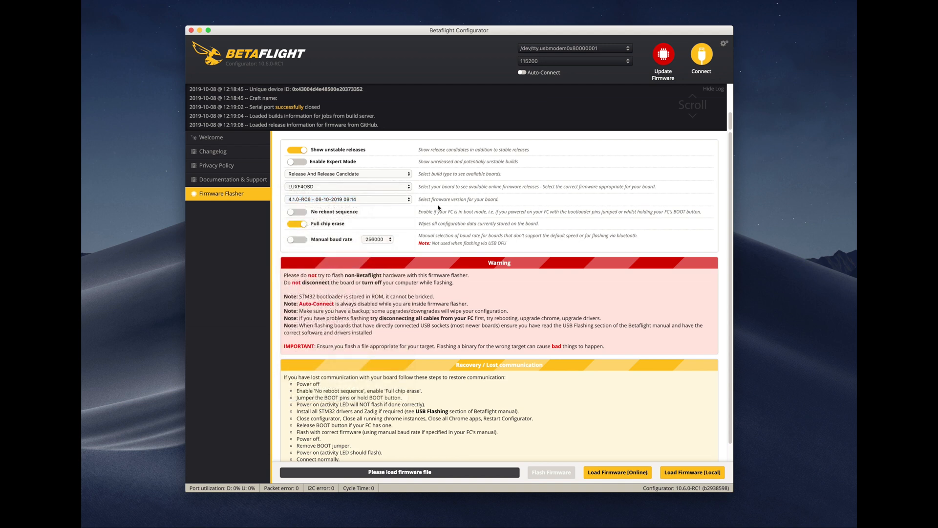
click(617, 472)
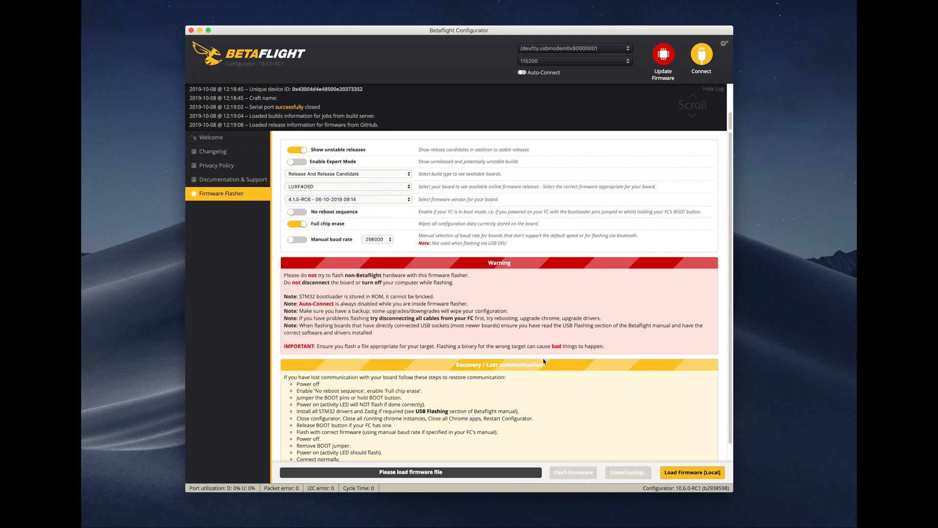
click(628, 472)
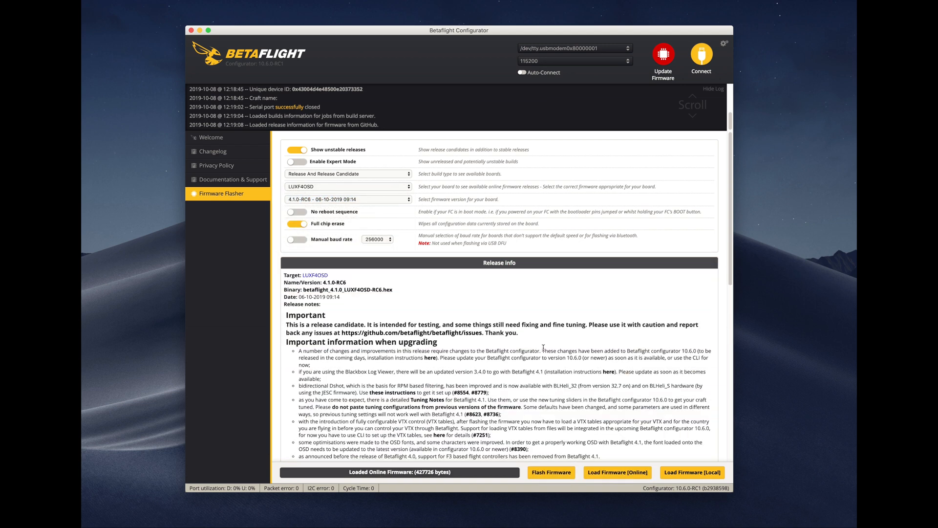
scroll(down, 3)
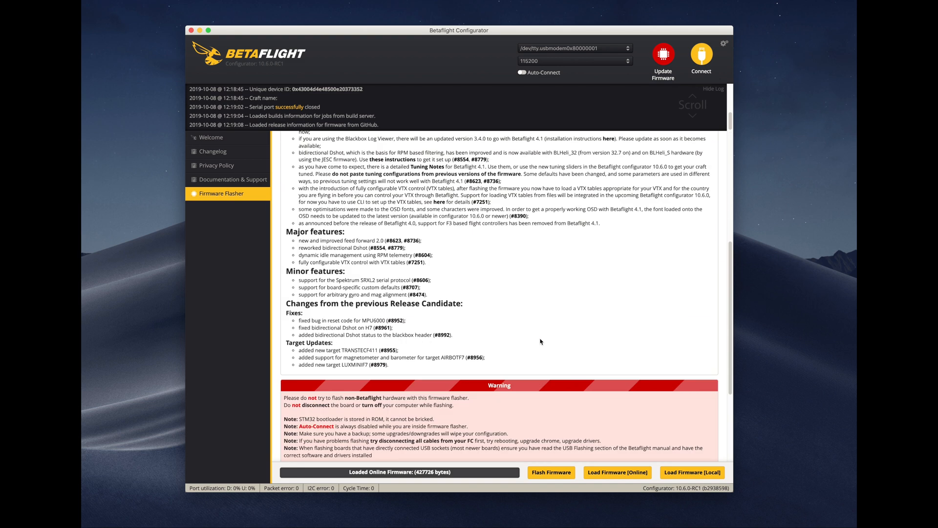
scroll(down, 3)
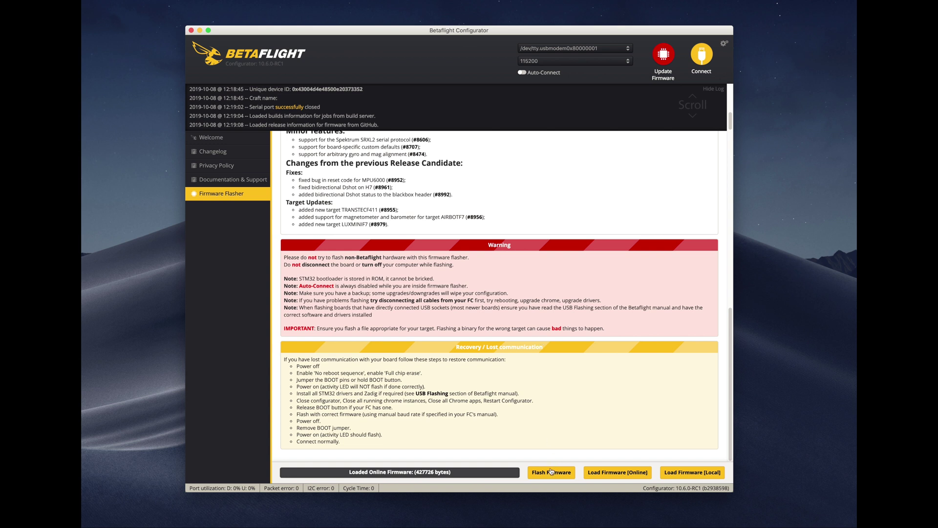
Step: Flash the loaded LUXF4OSD 4.1.0-RC6 firmware until programming reports successful
click(551, 472)
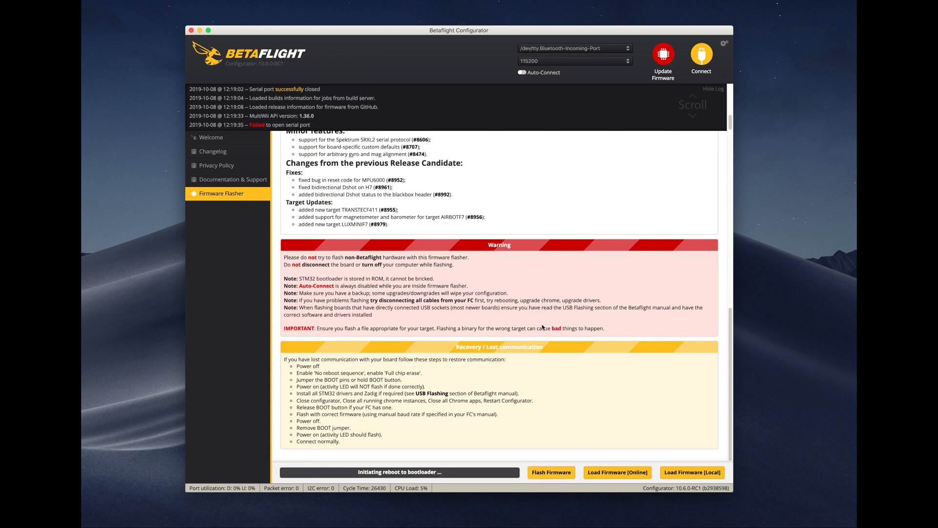
click(571, 48)
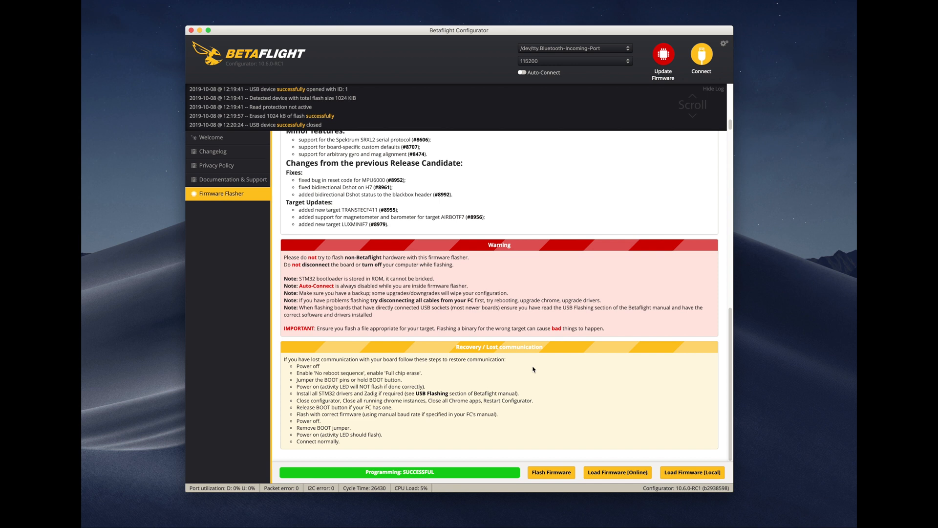
click(572, 48)
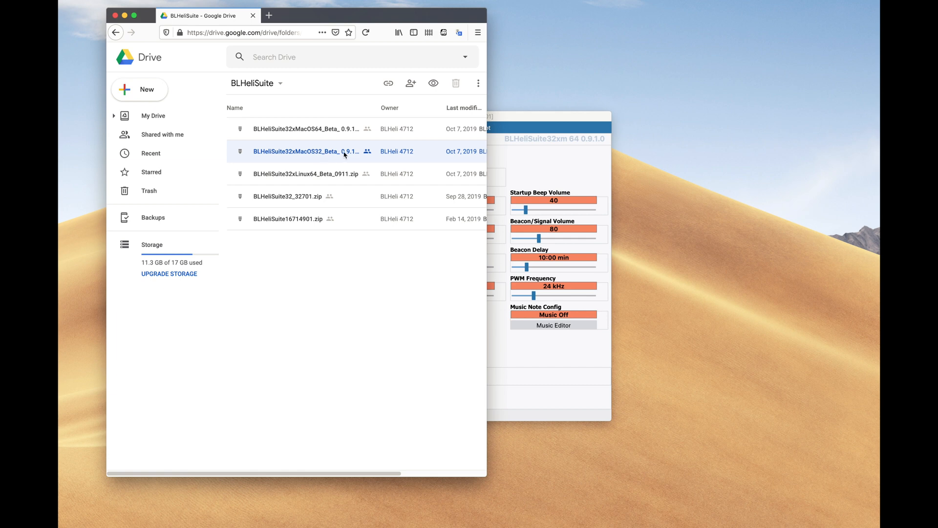
mouse_move(342, 155)
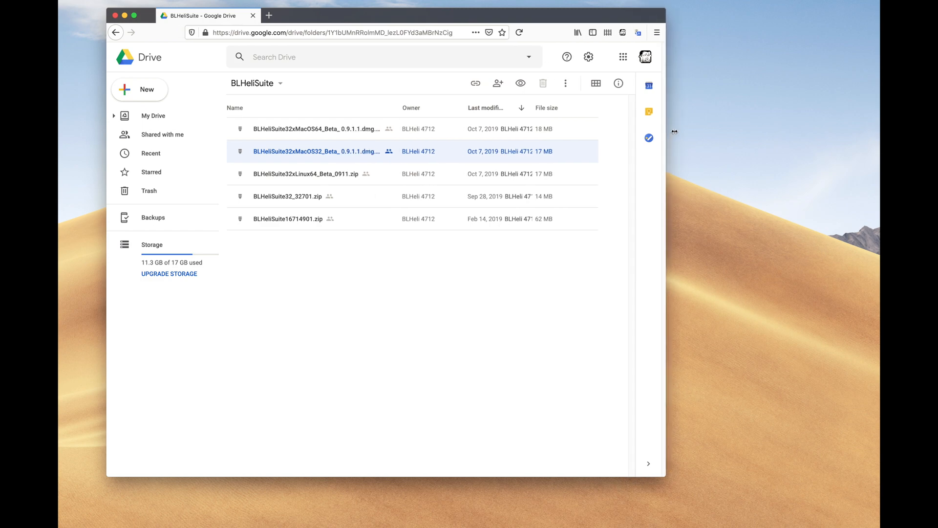
Step: Browse the BLHeliSuite folder for the macOS build and bring up the Applications listing
double_click(317, 151)
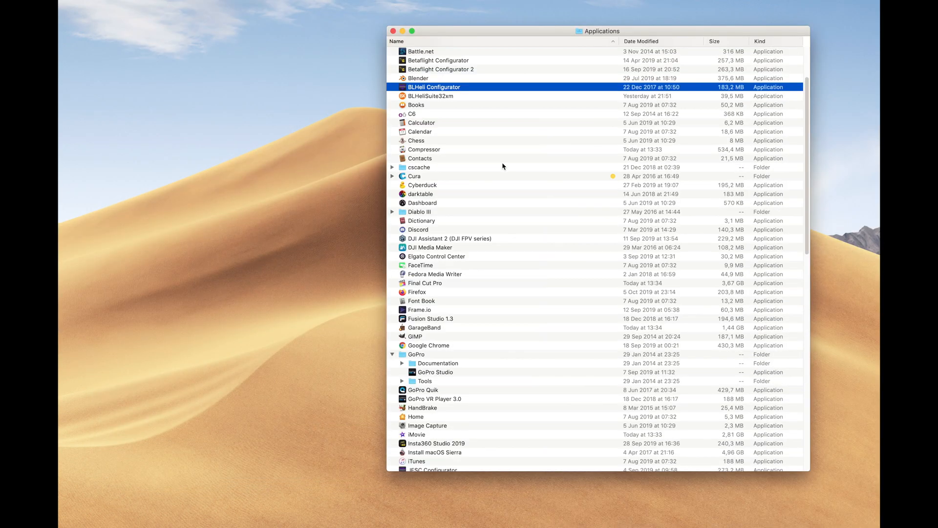
Step: Launch BLHeliSuite32xm, dismiss the port error and connect, detecting four Siskin ST ESCs on revision 32.3
double_click(431, 96)
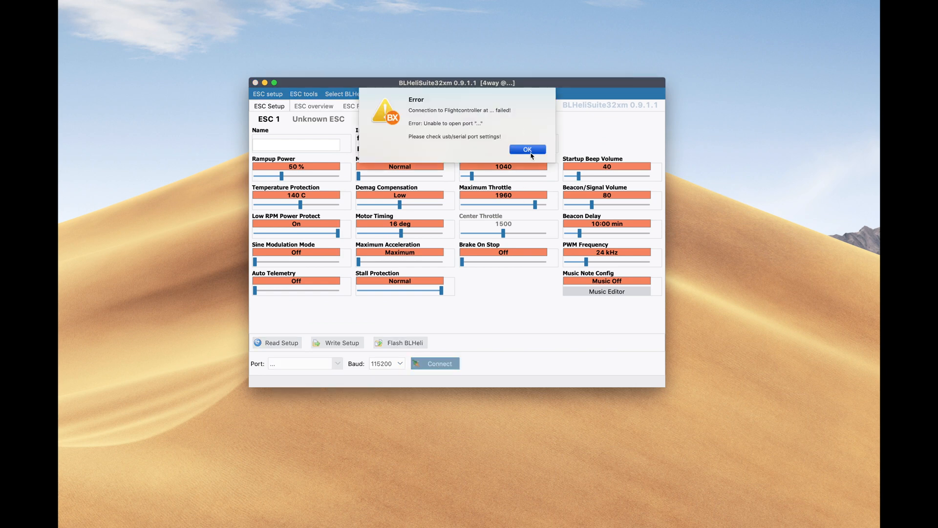
click(526, 148)
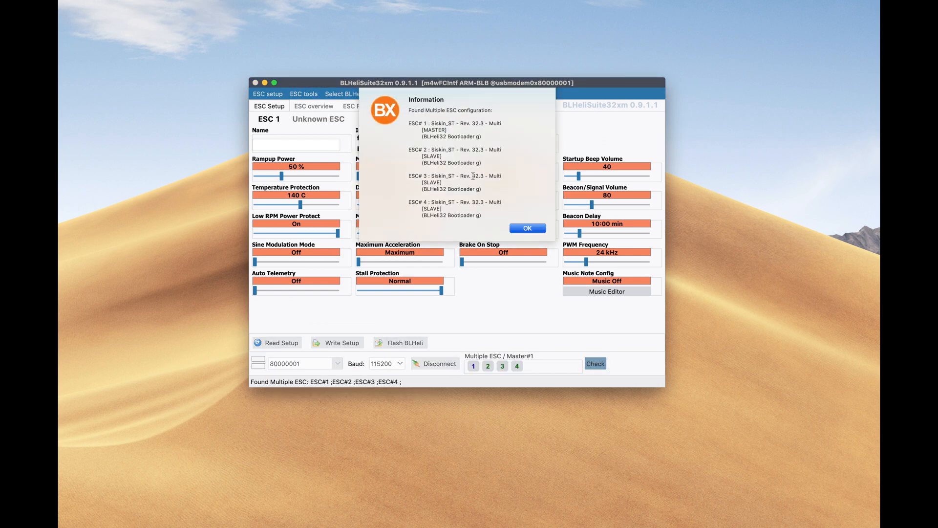
click(527, 228)
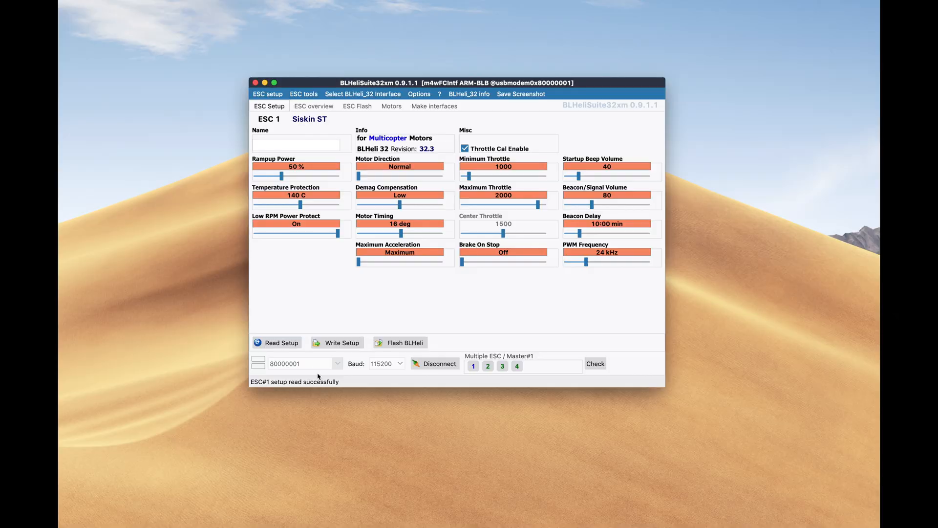
Step: Flash Siskin ST BLHeli_32 revision 32.7 to each ESC in turn, confirming prompts and success messages
click(405, 342)
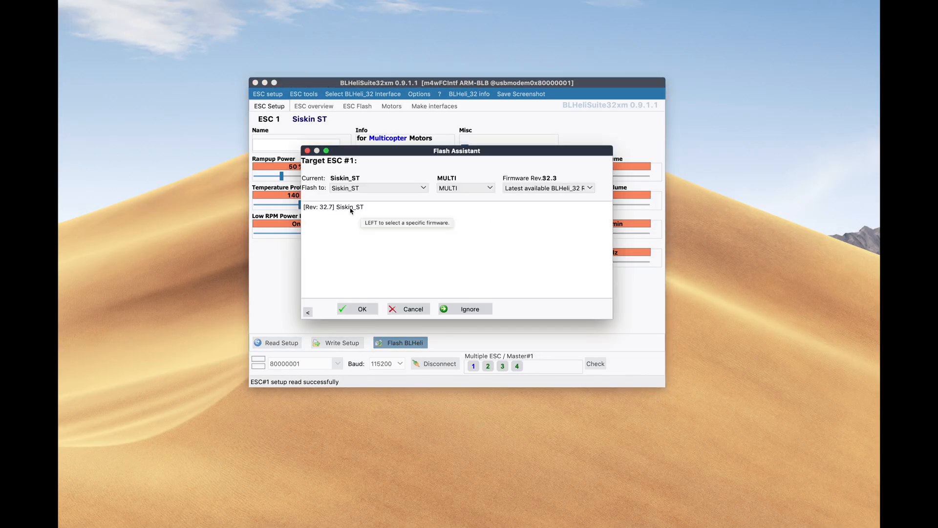
click(406, 309)
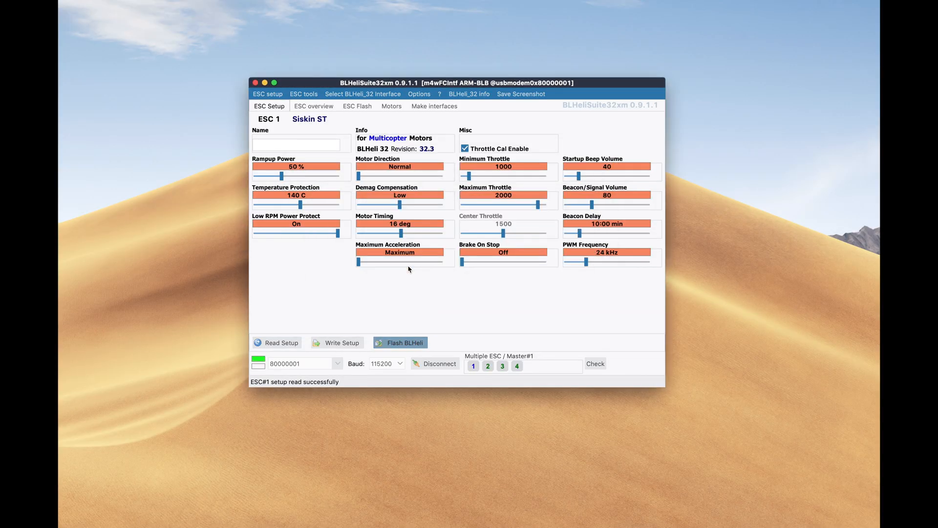
click(404, 342)
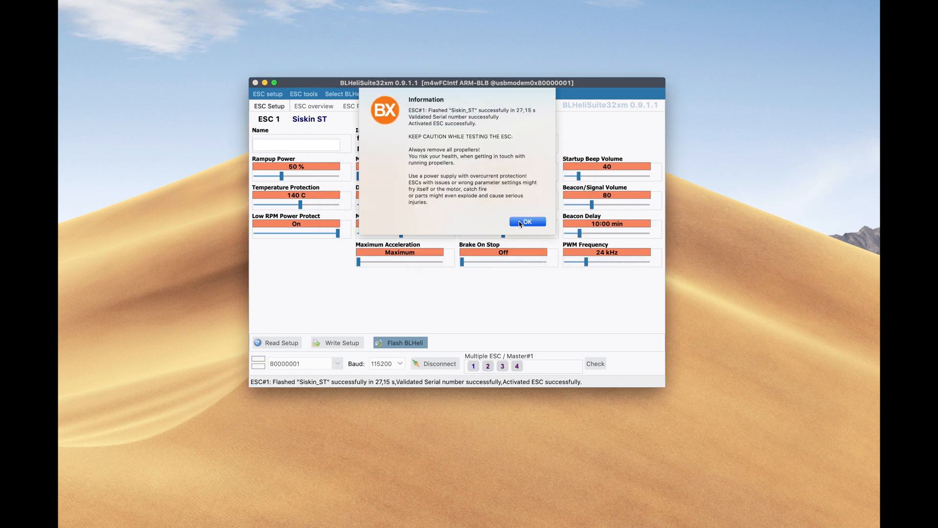
click(527, 222)
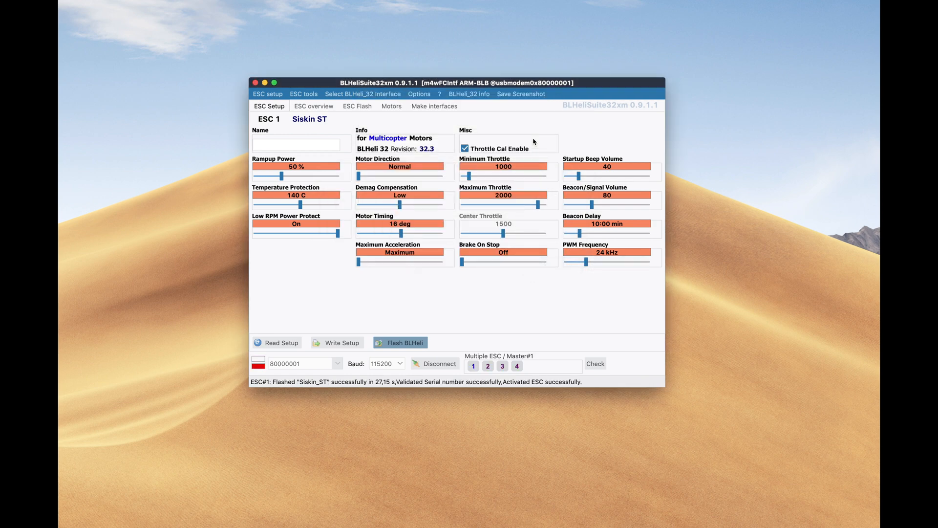
click(399, 343)
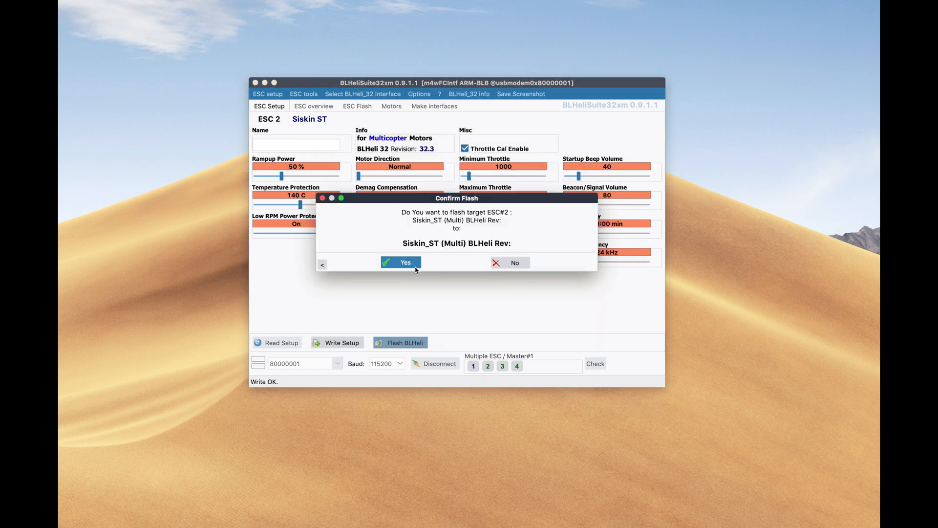
click(400, 262)
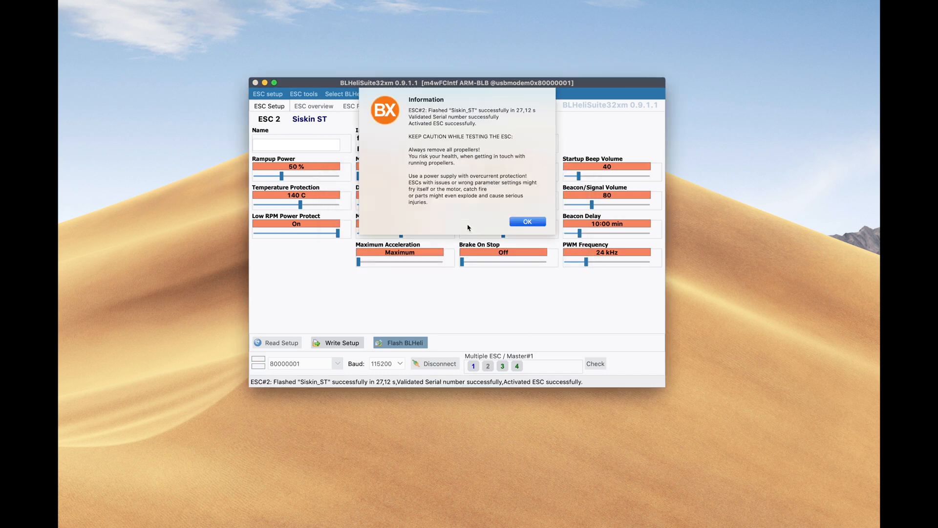
click(526, 222)
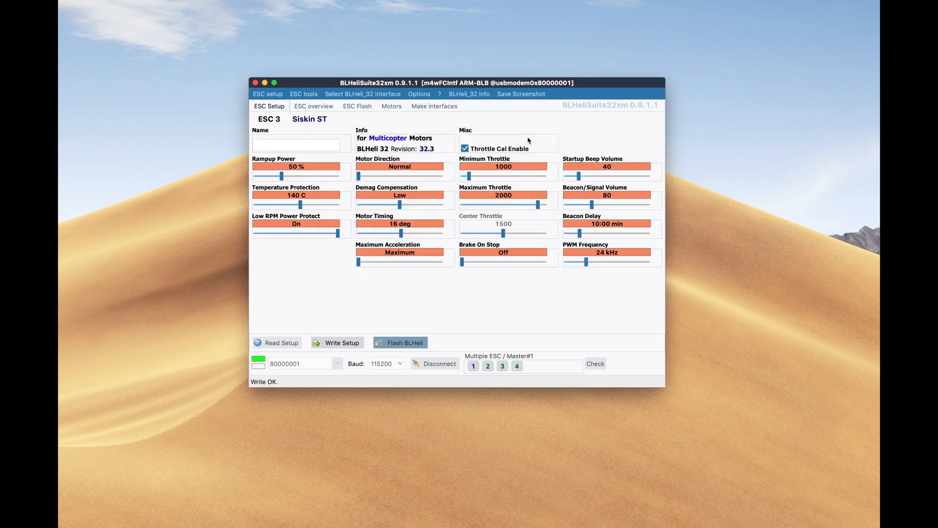
click(404, 342)
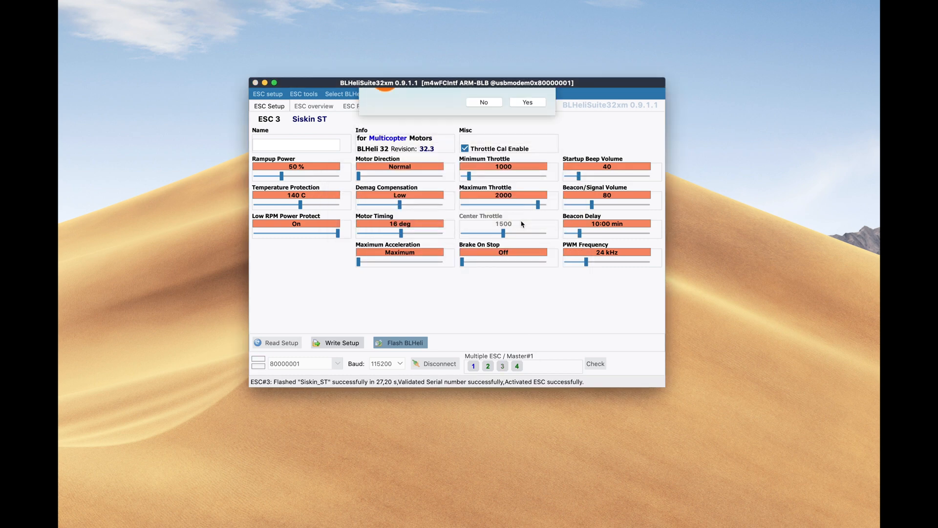
click(527, 101)
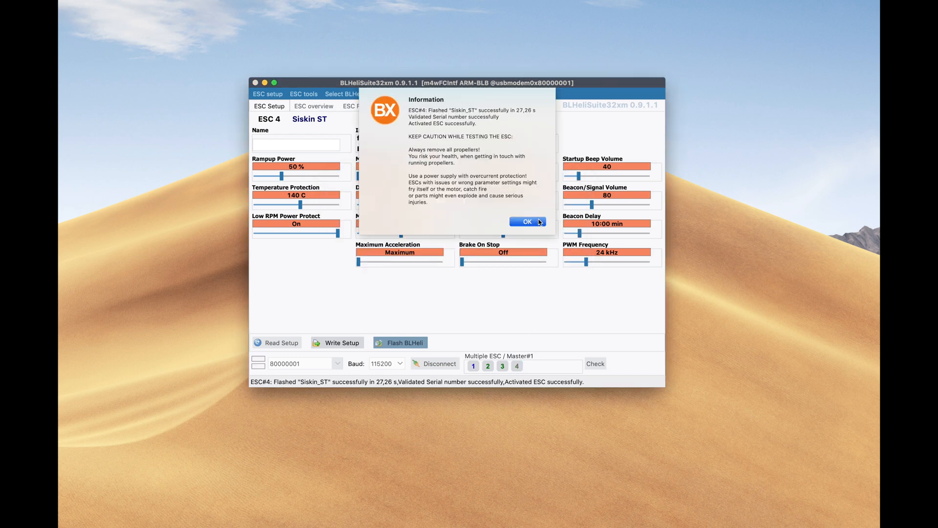
click(526, 222)
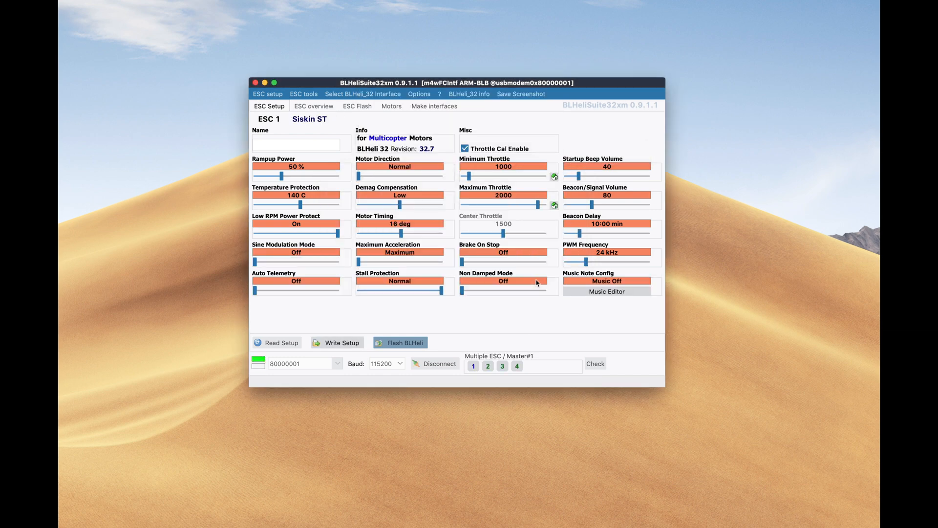
mouse_move(518, 292)
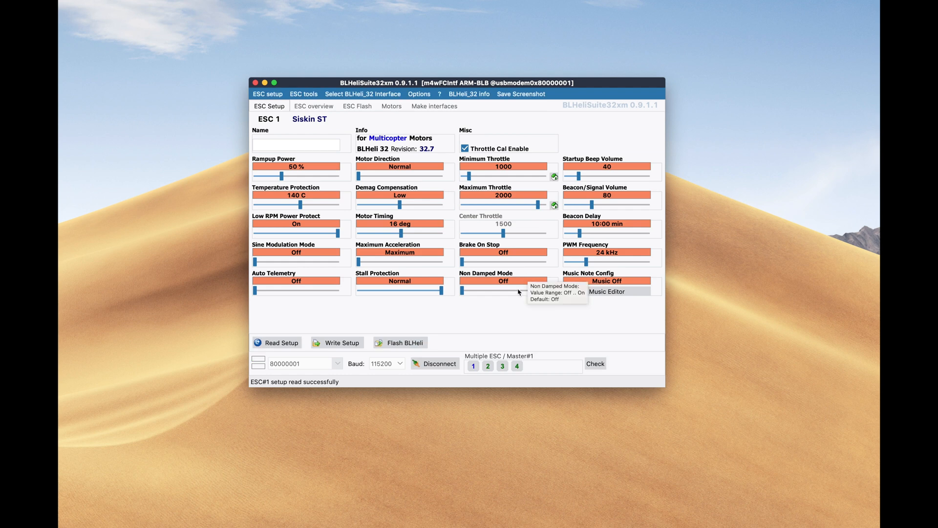
mouse_move(358, 107)
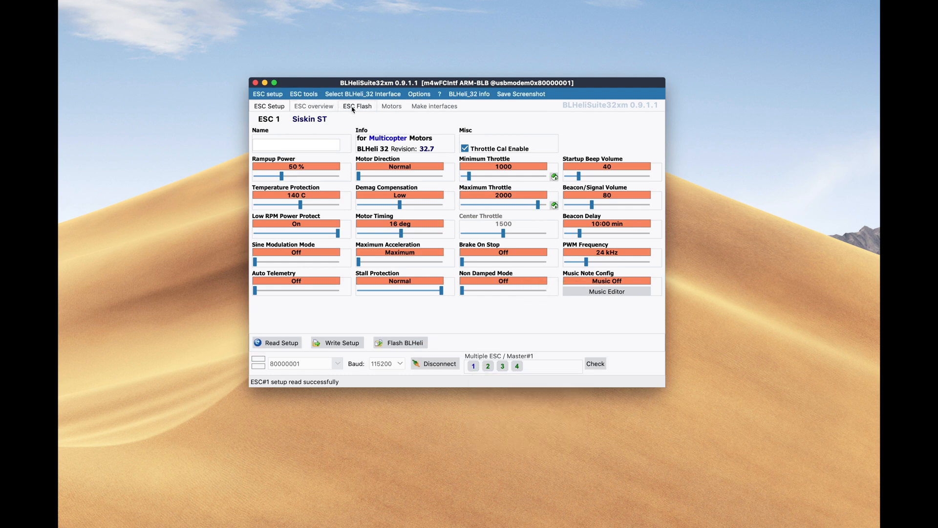
Step: Return to the ESC Flash page and acknowledge the restart-after-flashing notice
click(399, 343)
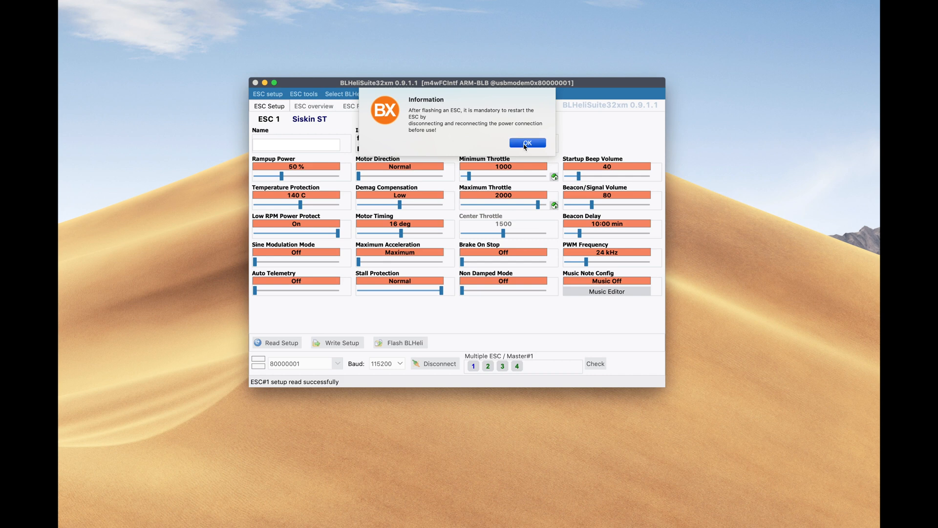
click(527, 142)
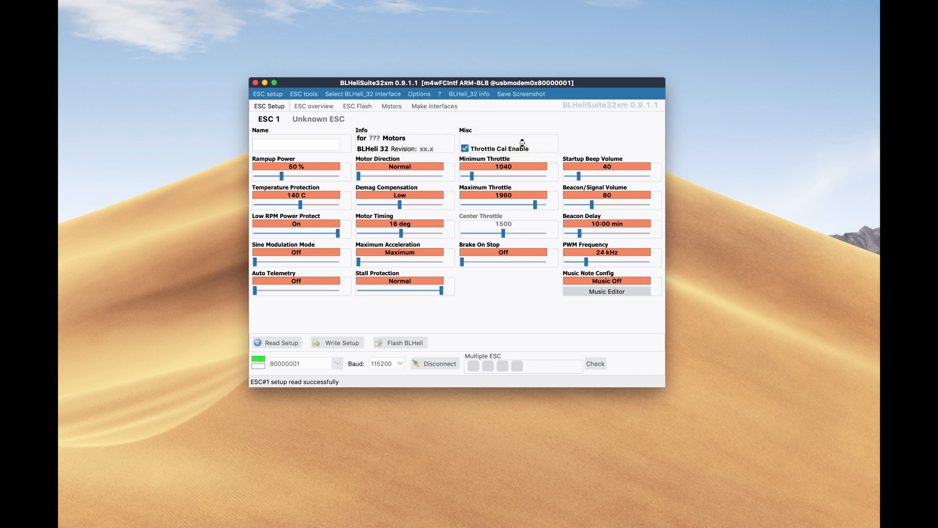
Step: On the Motors page, tick 'I understand the risks, propellers are removed' to enable motor control
click(391, 106)
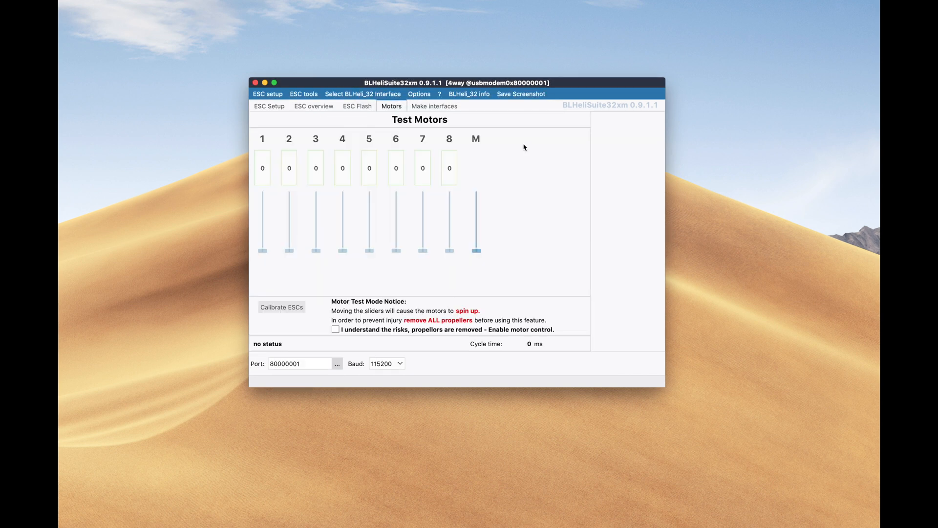
click(335, 330)
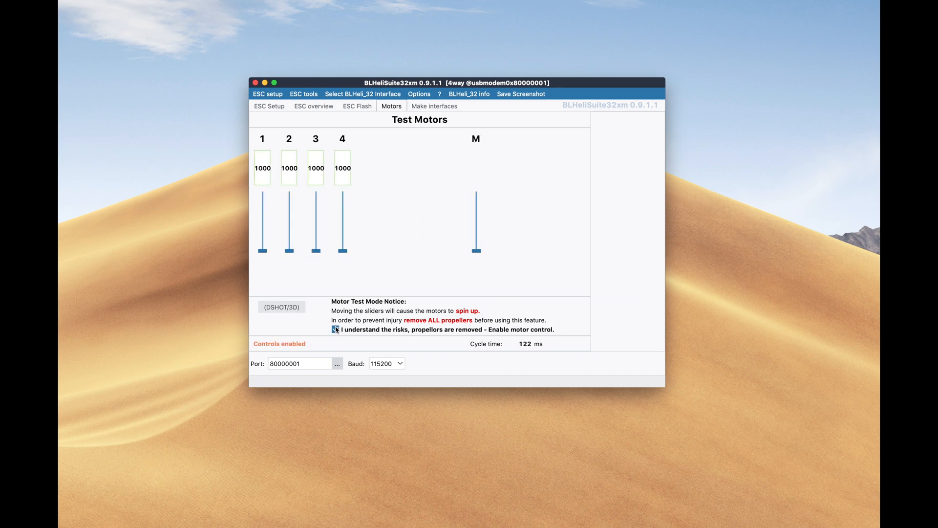
click(335, 330)
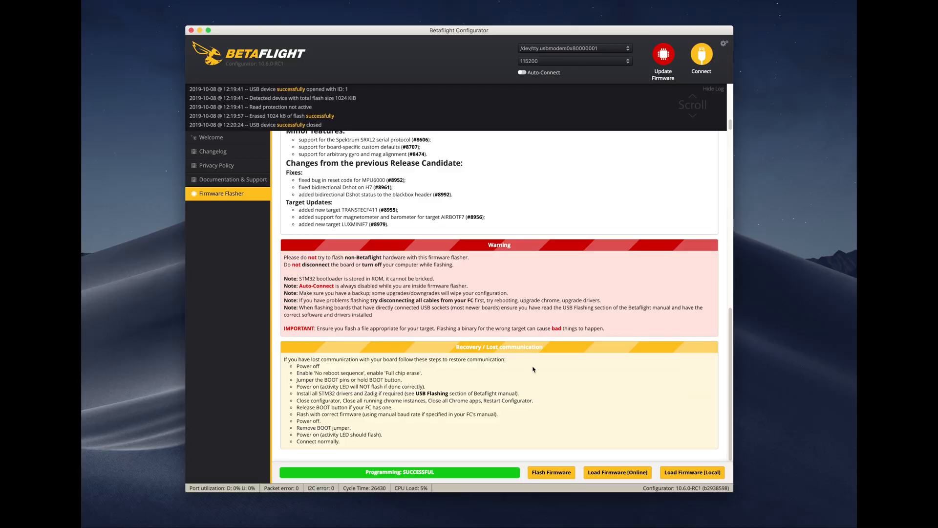
mouse_move(588, 156)
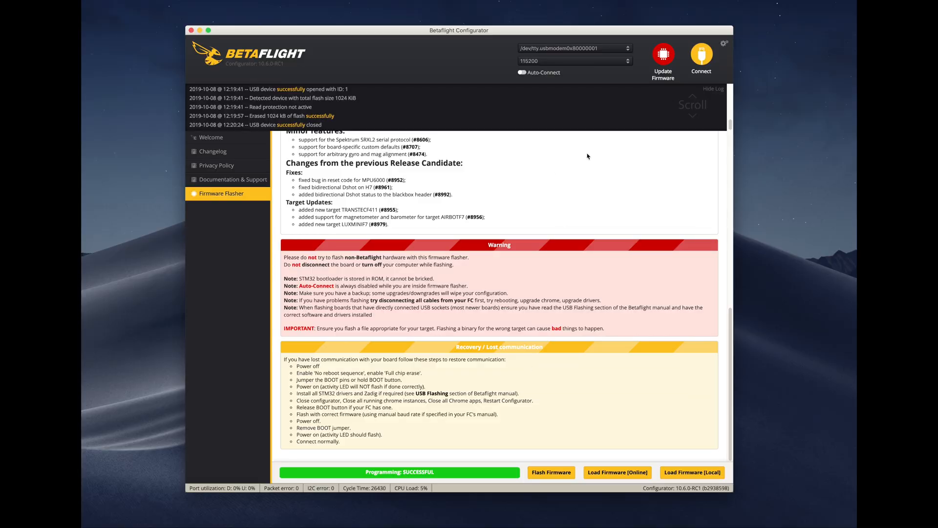
Step: Connect to the flight controller and calibrate the accelerometer with the board level
click(701, 56)
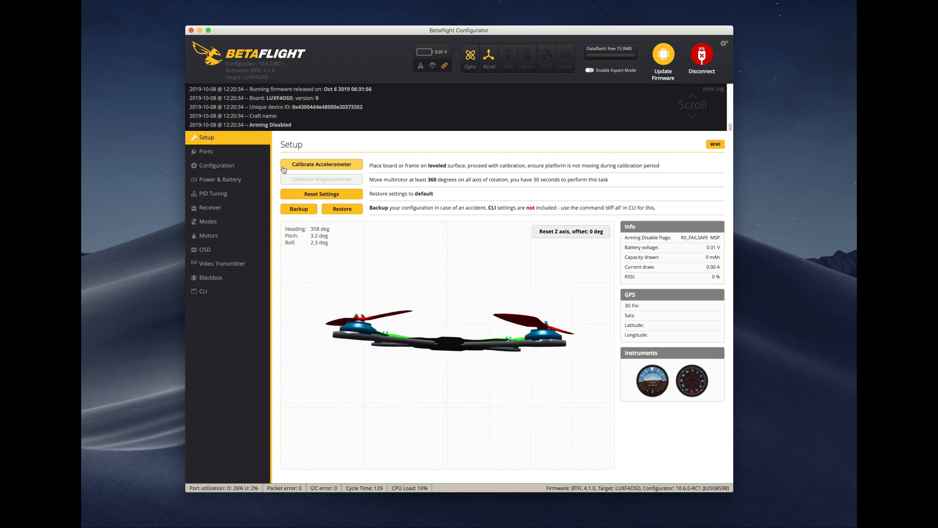
click(216, 165)
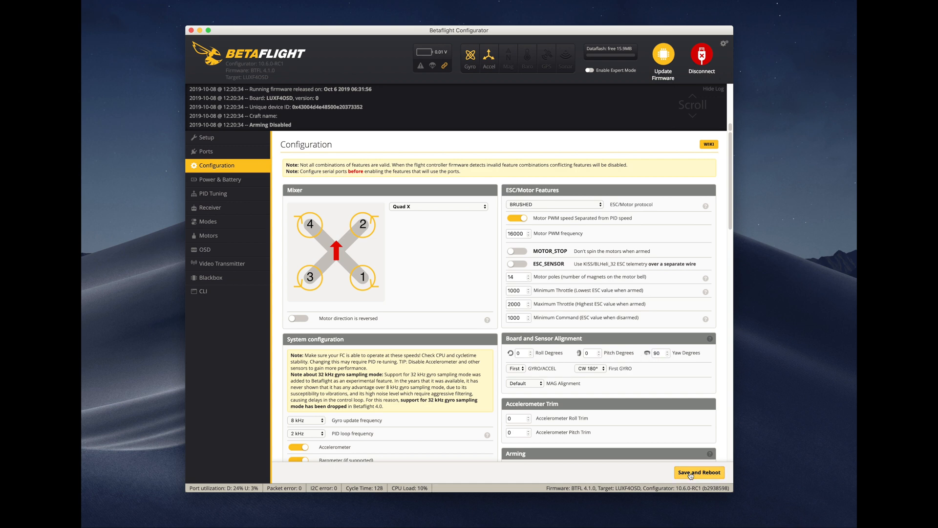
Step: Save and reboot, reconnect, confirm Configuration shows yaw -90, then go to the Motors page
click(699, 472)
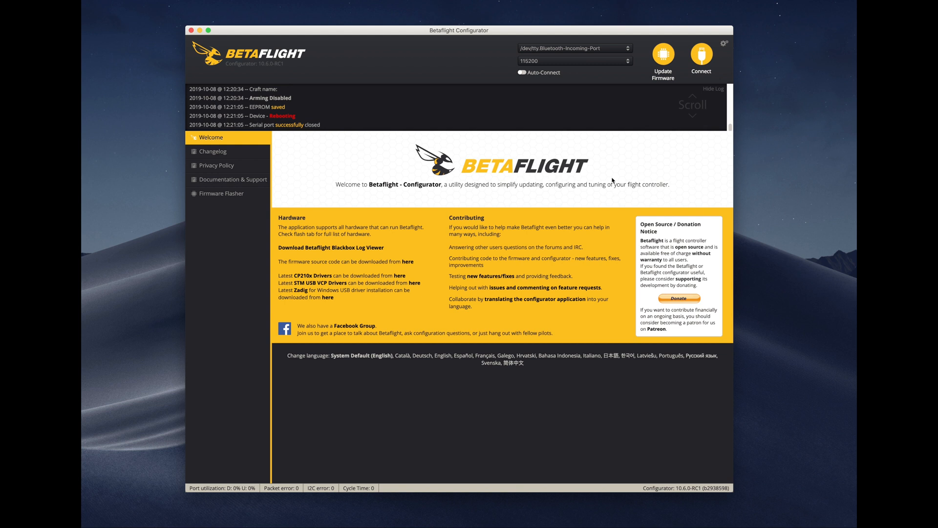
mouse_move(696, 78)
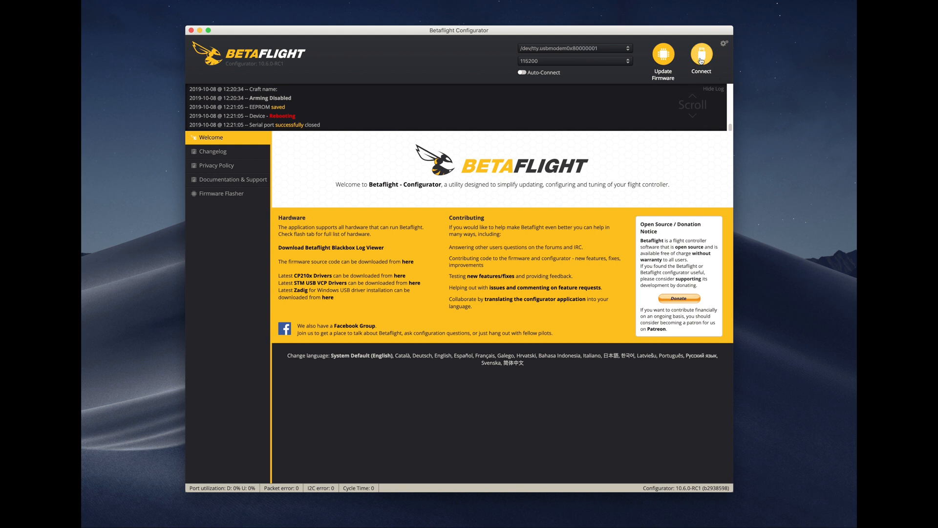
click(701, 56)
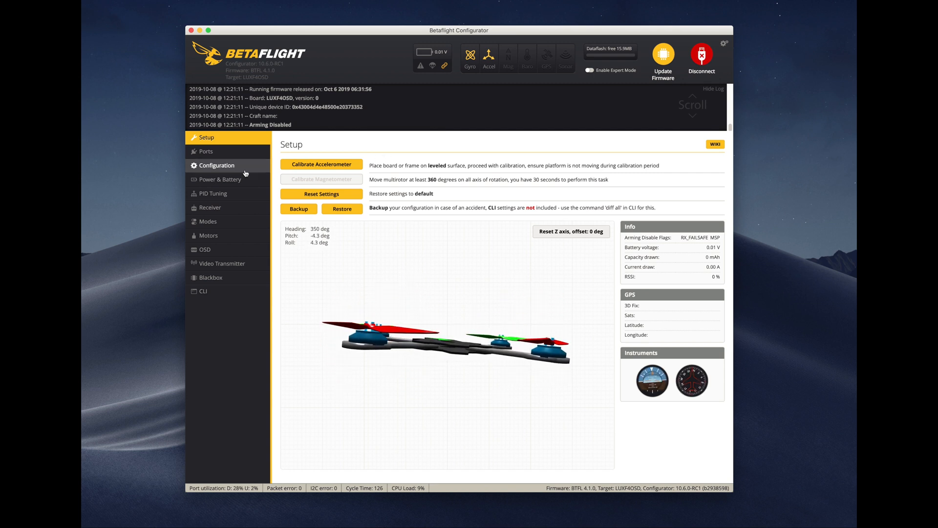
click(217, 165)
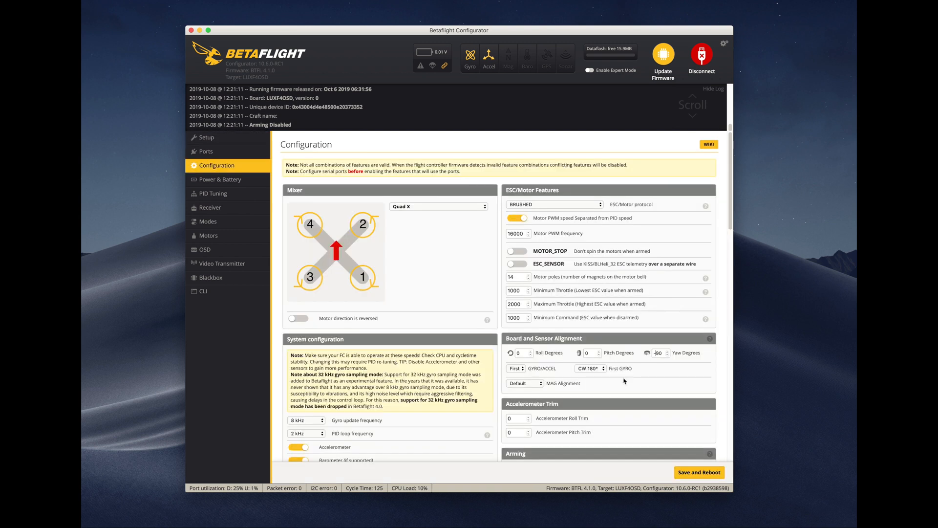
click(209, 237)
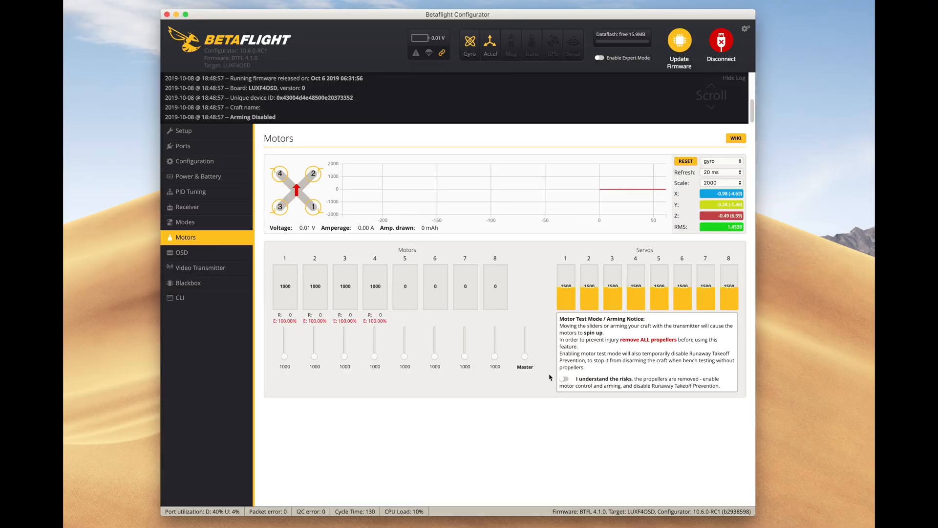
Step: Switch on motor testing at about 16.5 V, then launch TextEdit via Spotlight
click(563, 378)
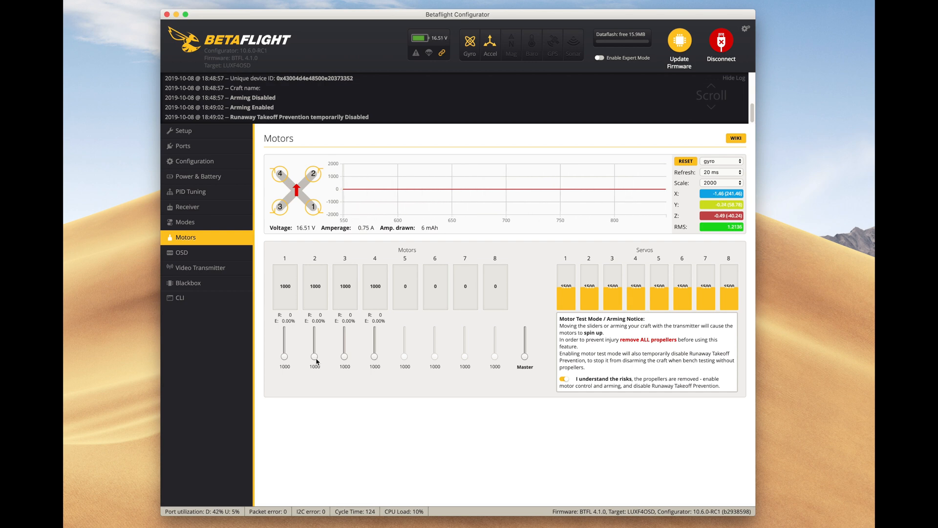
text(terminal)
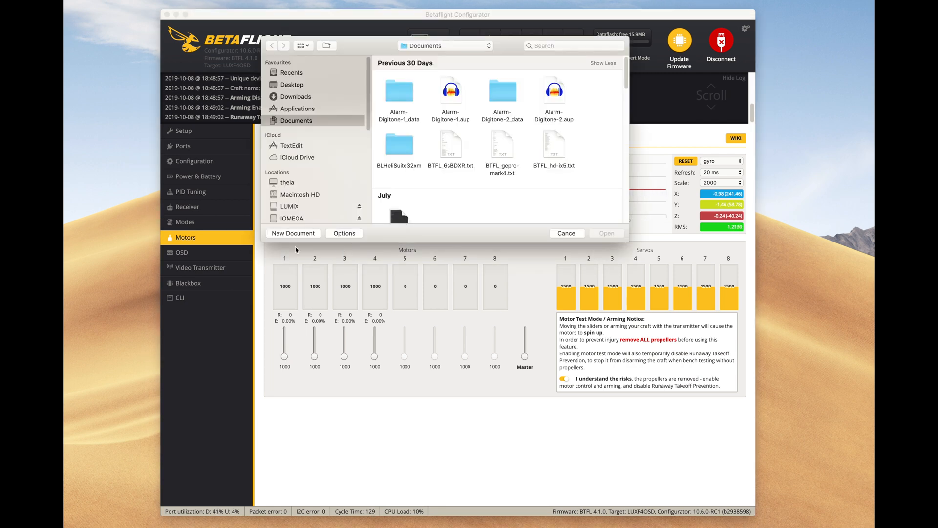
Step: In a new TextEdit note, record the remapping: motor 1 — 2, 2 — 4, 3 — 1, 4 — 3
click(566, 233)
text(motor 1)
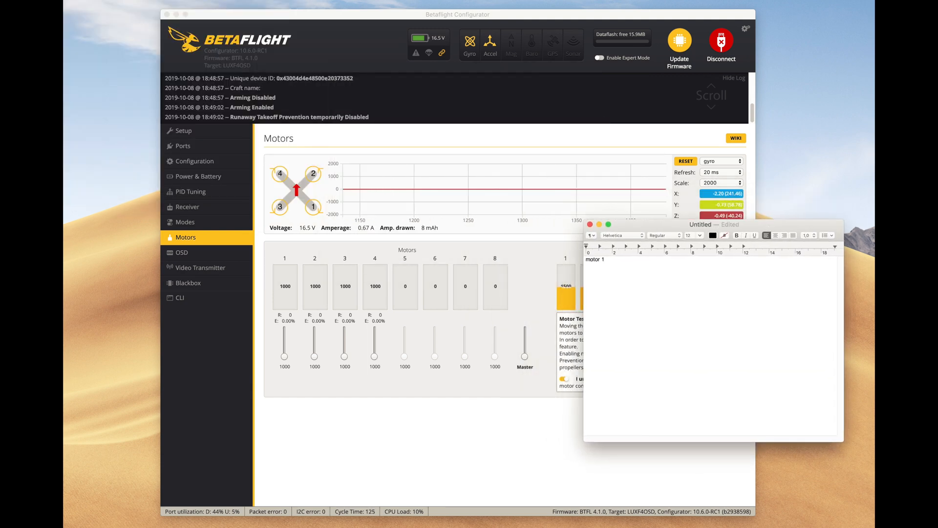
text(—)
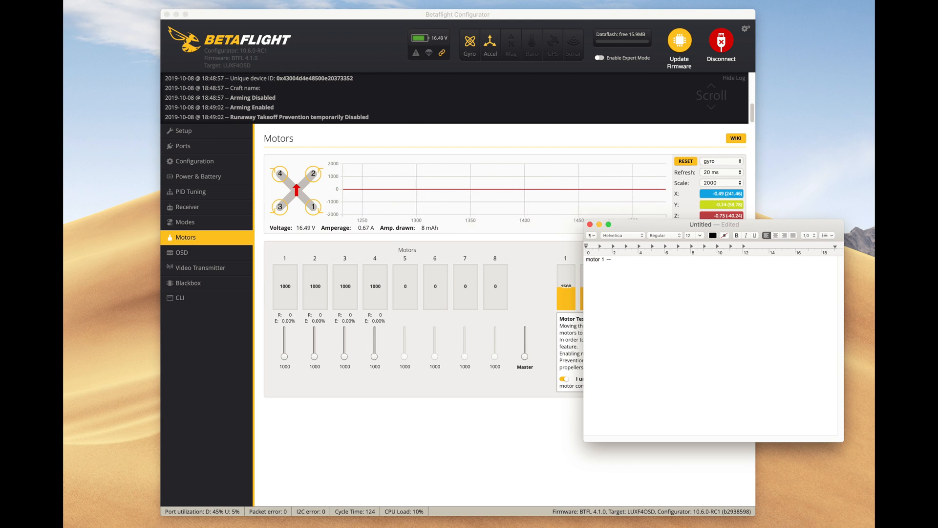
text(2)
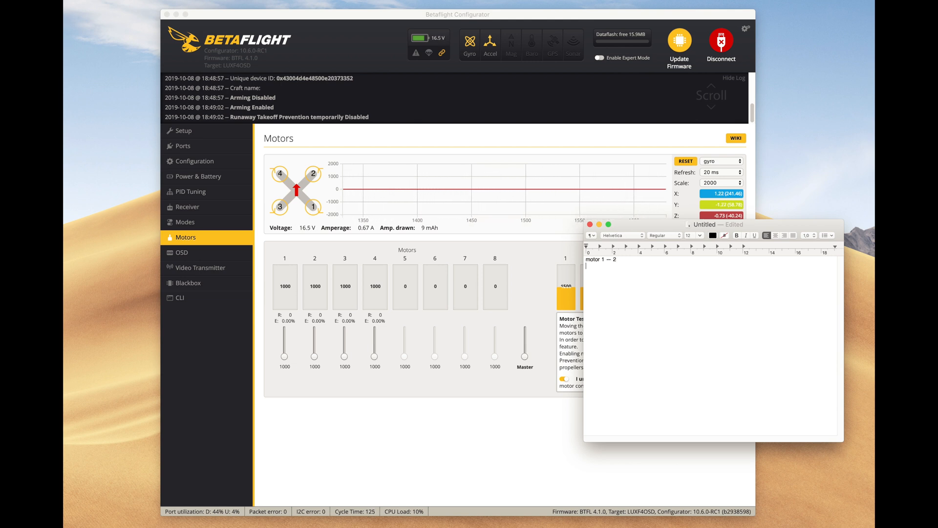
text(motor)
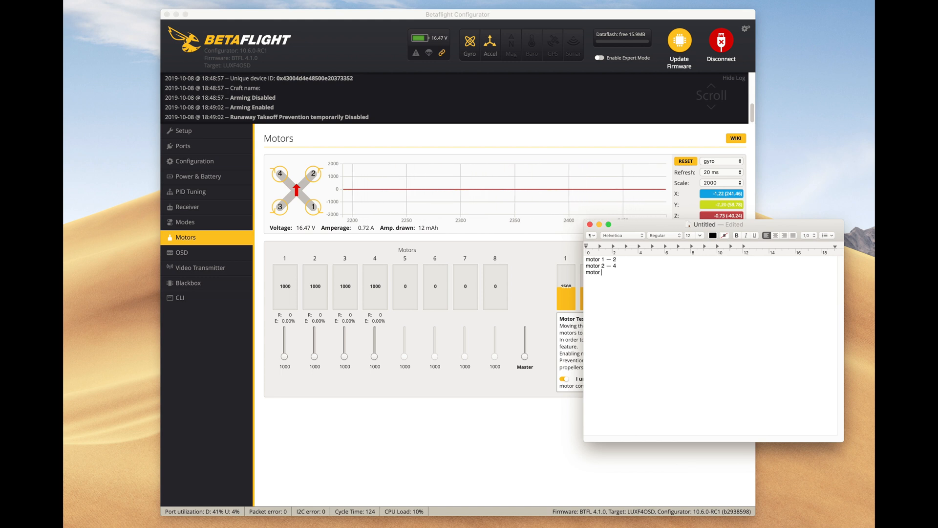
text(3)
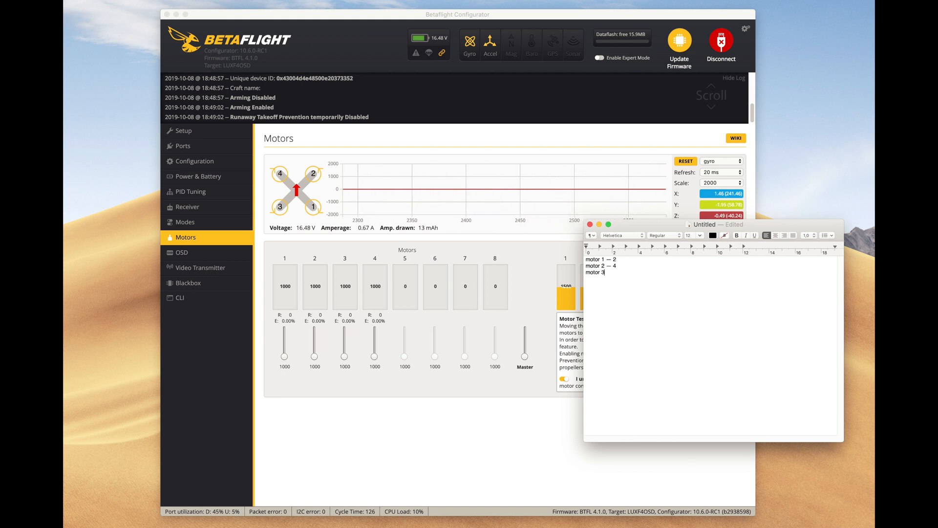
text(—)
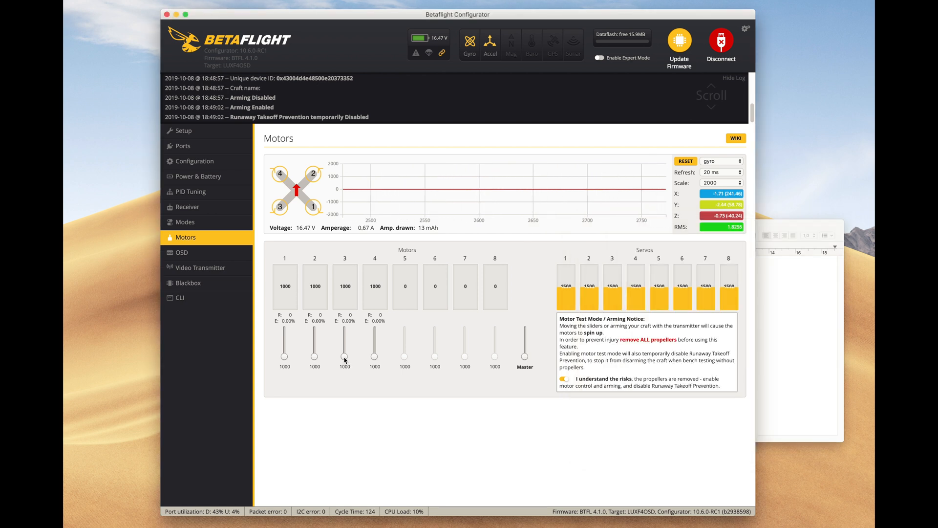
mouse_move(766, 325)
text(motor)
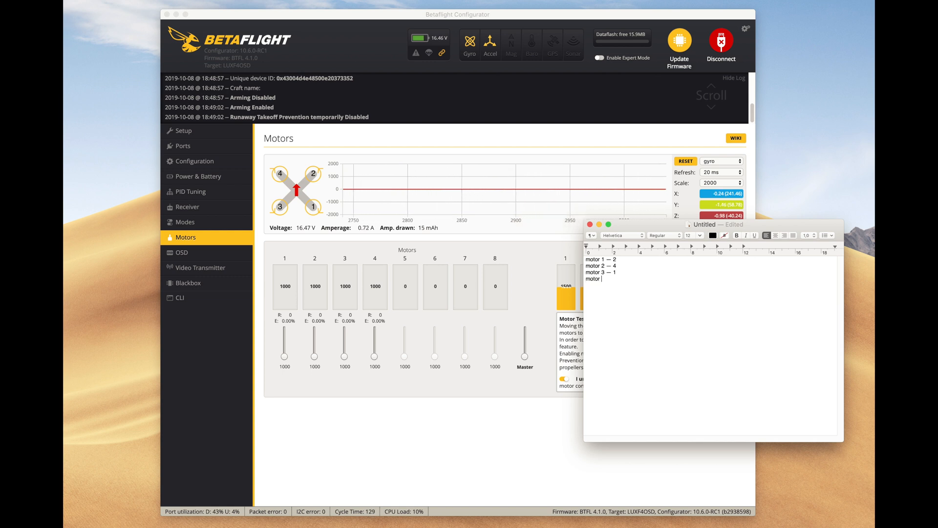
text(4 — m)
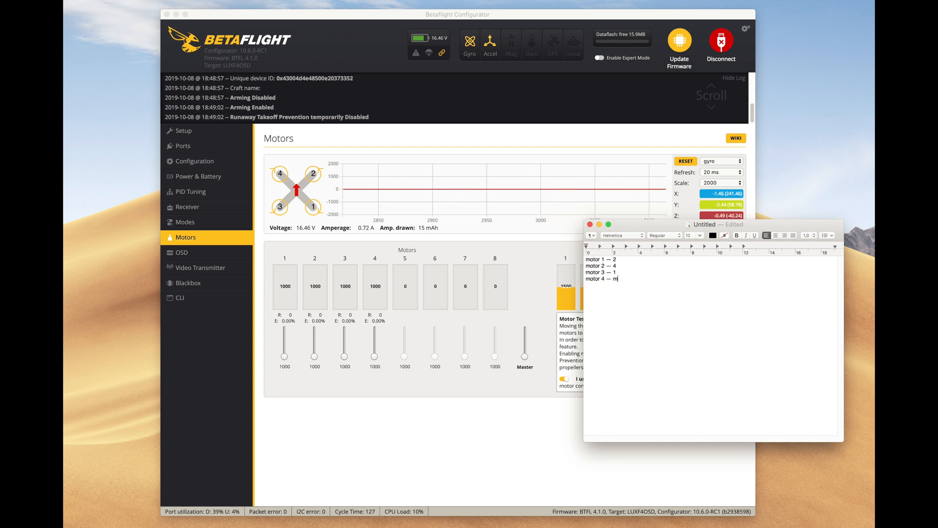
key(backspace)
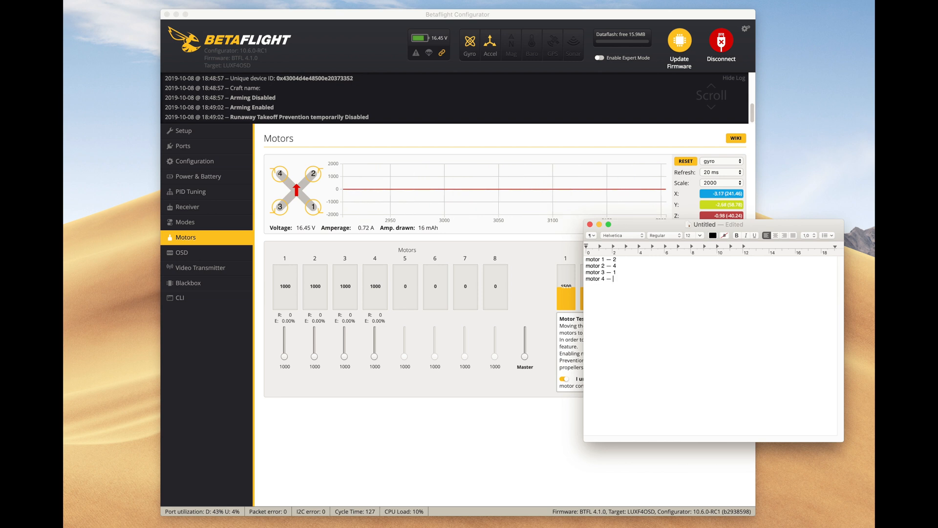
text(3)
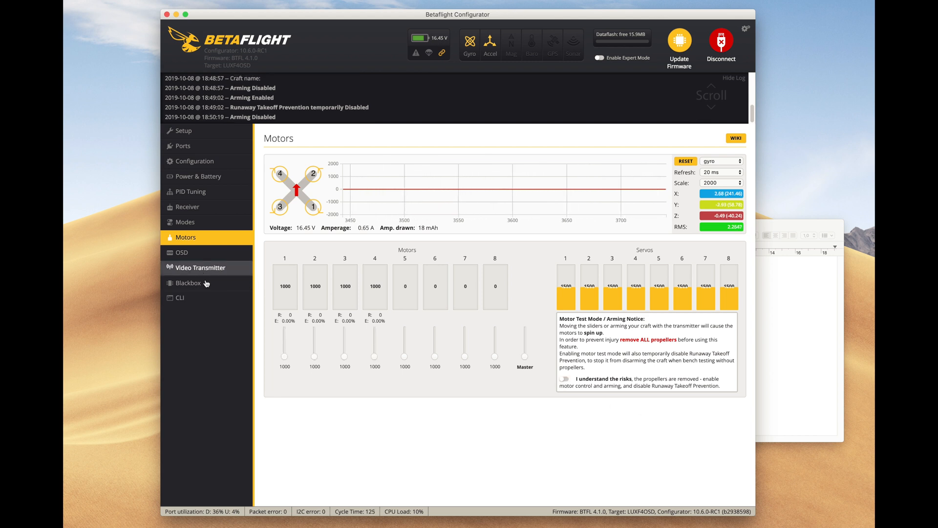
Step: Run 'resource' in the CLI and copy the MOTOR 1–4 lines (B00, B01, A03, A02)
click(180, 297)
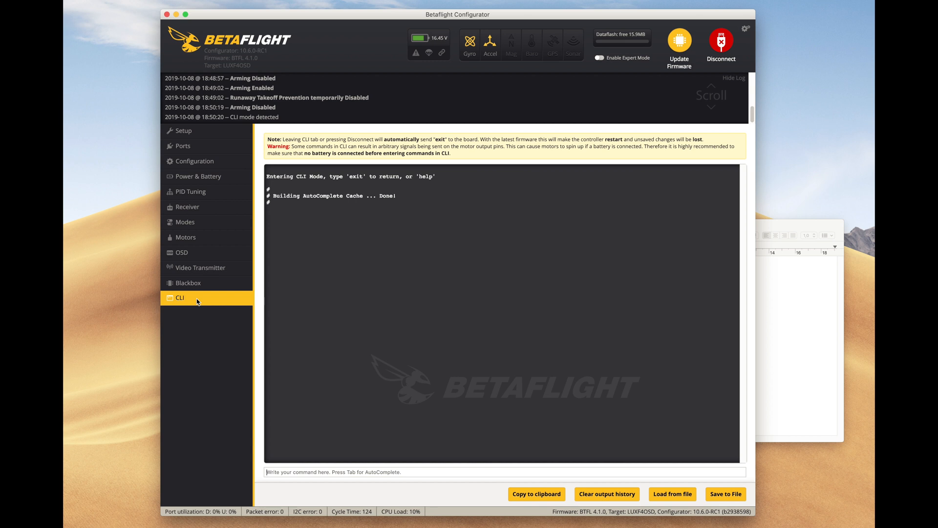
text(resource)
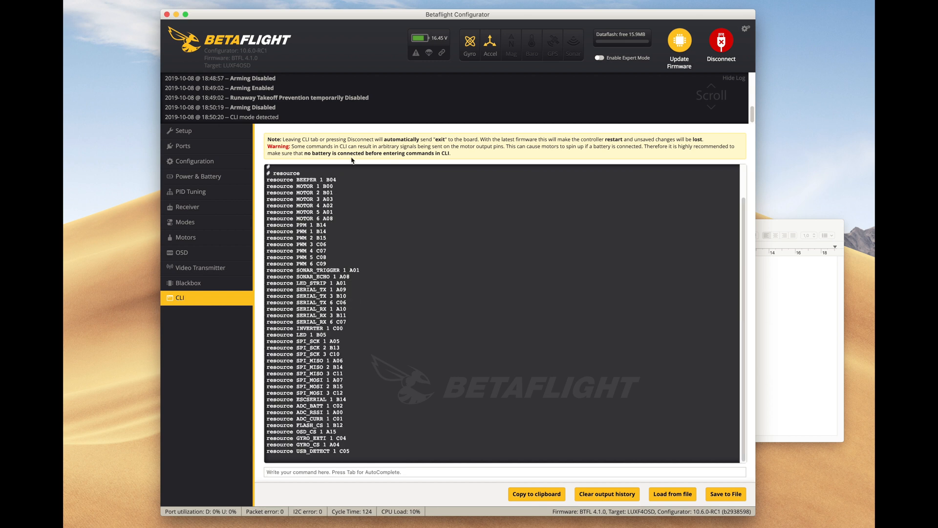
mouse_move(336, 206)
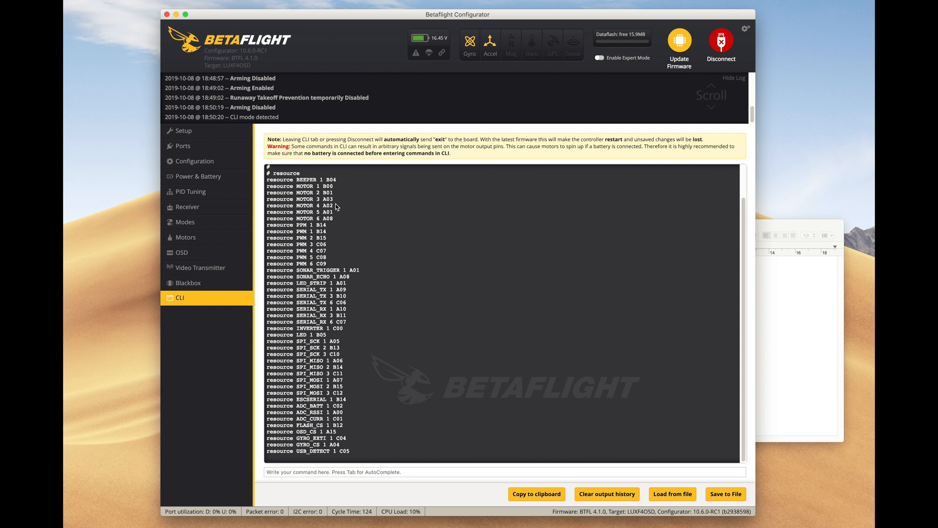
drag(268, 185, 335, 205)
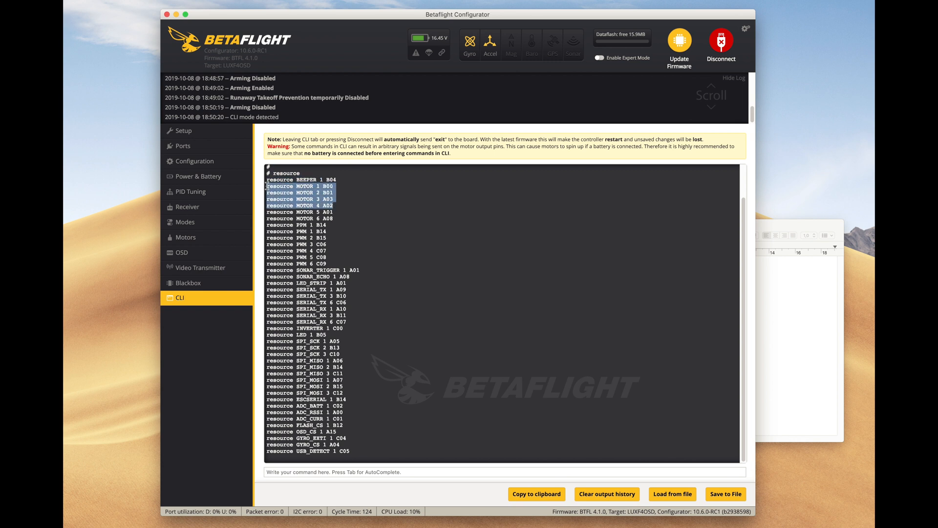
right_click(300, 198)
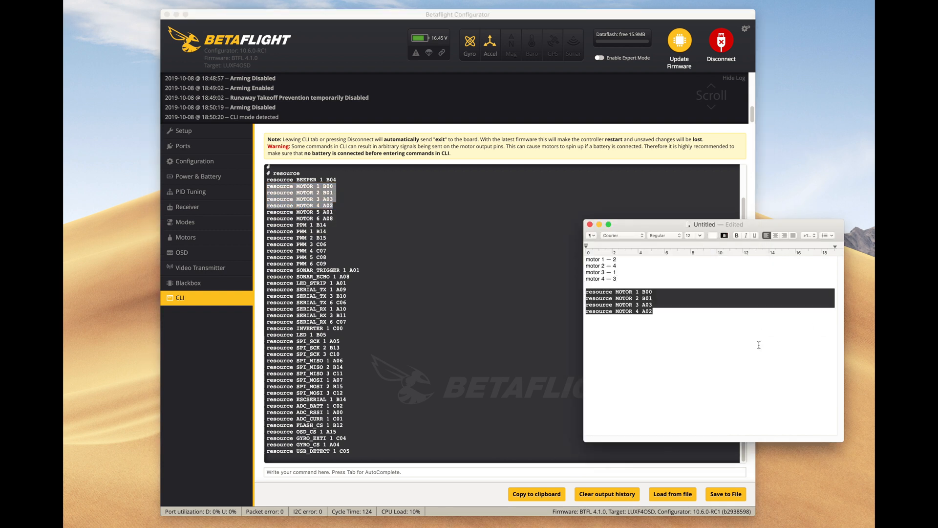
mouse_move(661, 318)
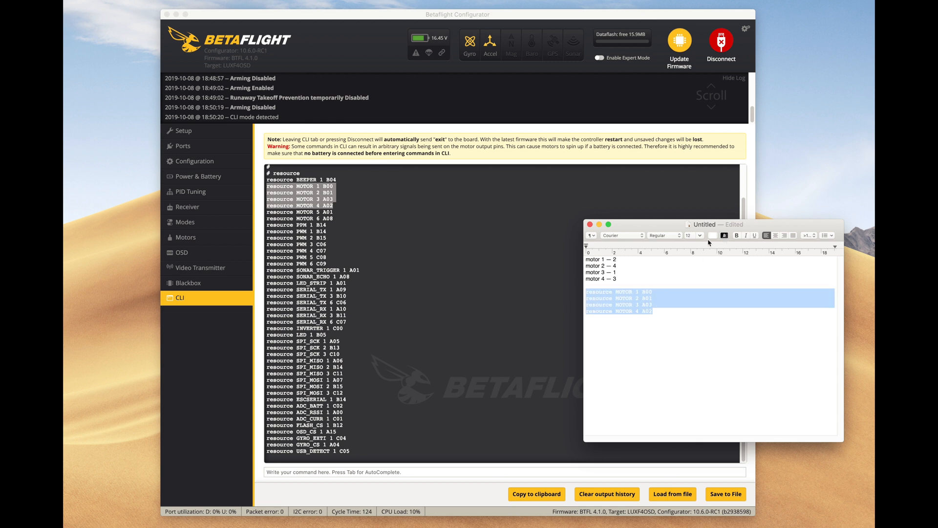
Step: Make the pasted MOTOR resource lines plain black text with no terminal styling
click(723, 235)
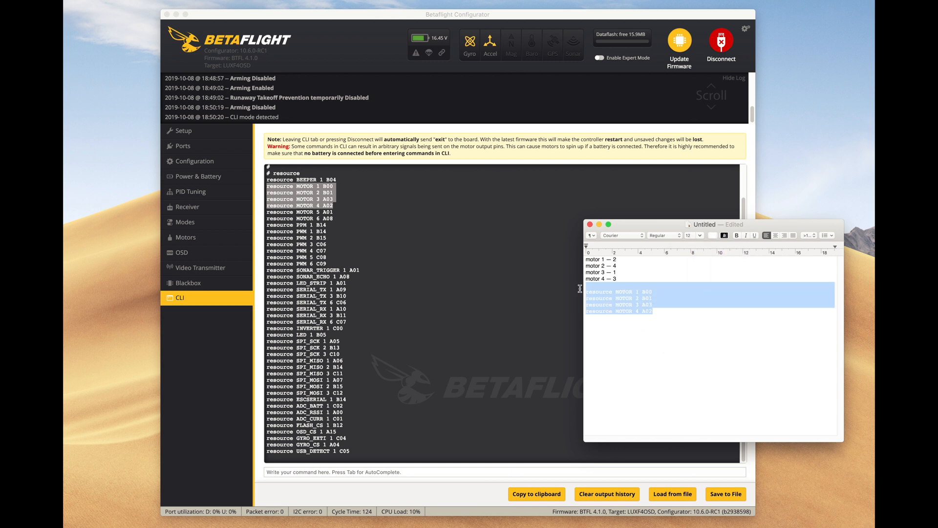
click(726, 234)
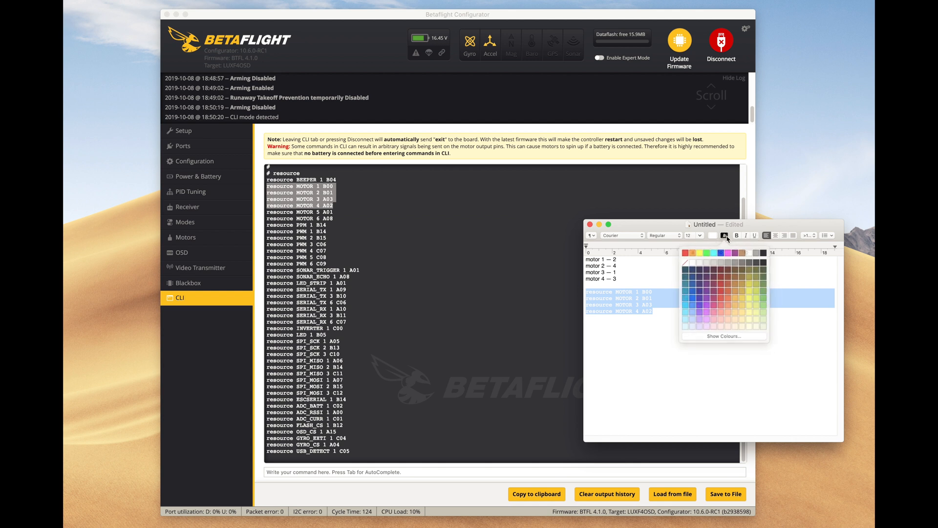
click(726, 234)
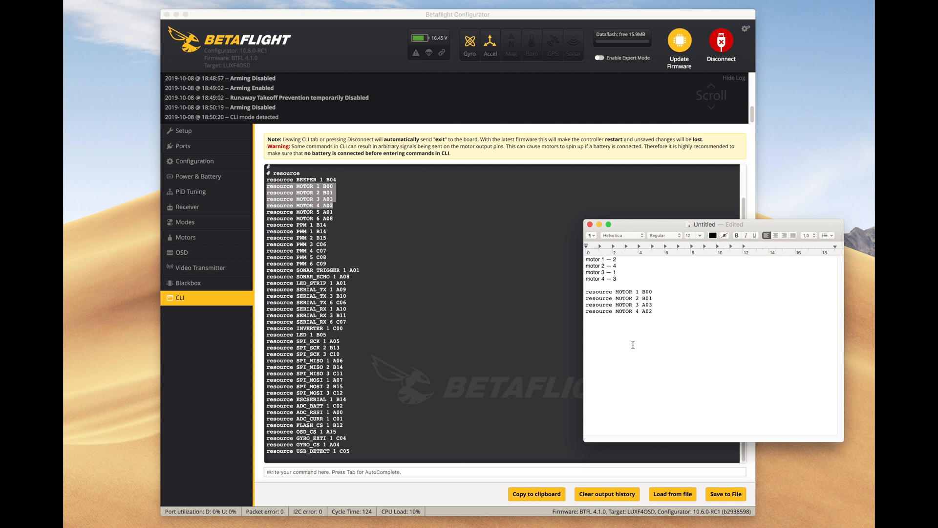
mouse_move(639, 183)
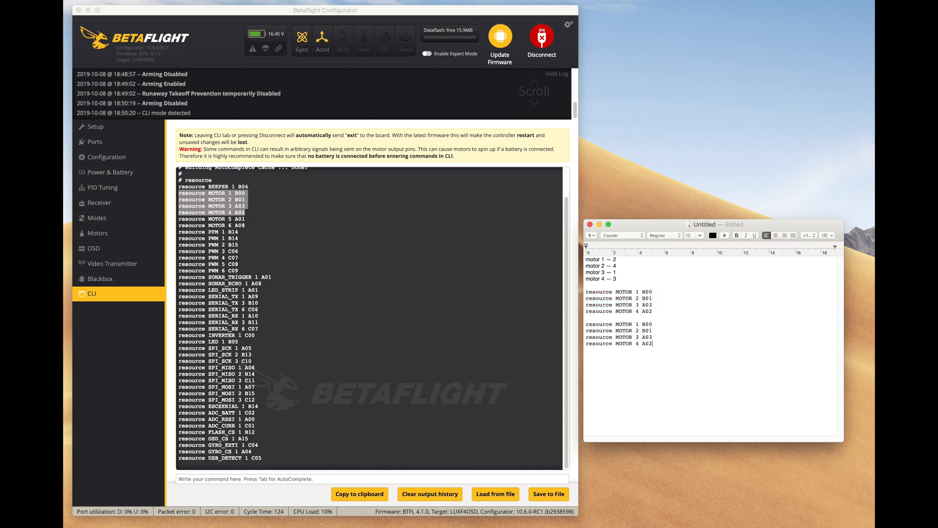
mouse_move(626, 273)
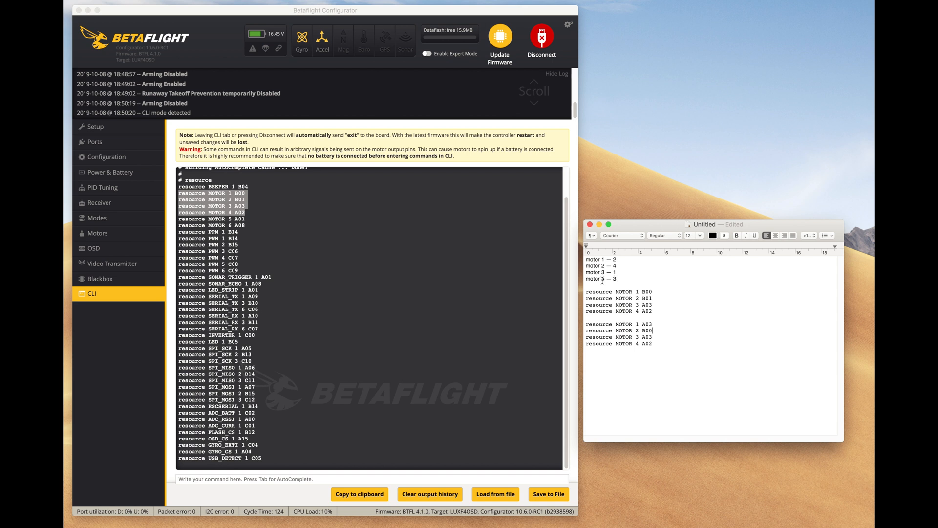
Step: Retype a pin value in the duplicated lines toward MOTOR 1 A03, 2 B00, 3 A02, 4 B01
double_click(646, 311)
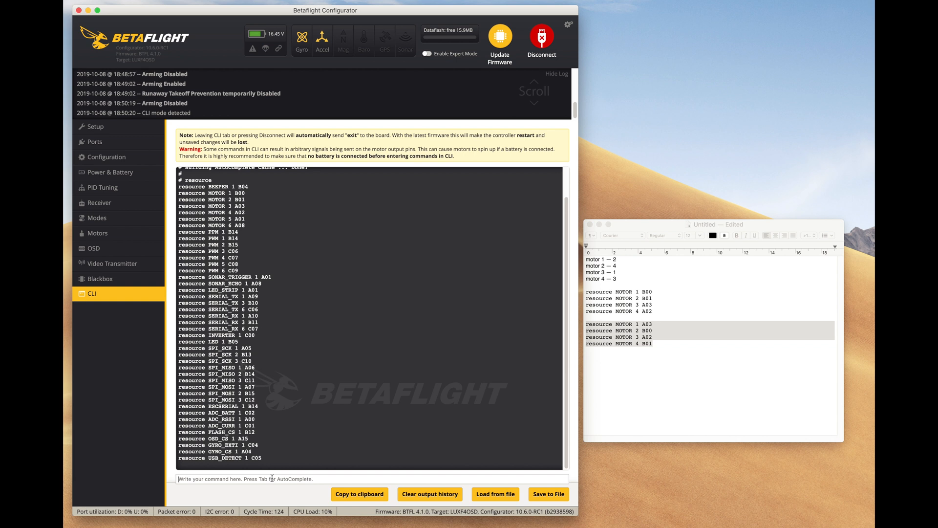
Step: Run the remapped MOTOR resource commands in the CLI and save the configuration
text(resource MOTOR 4 B01)
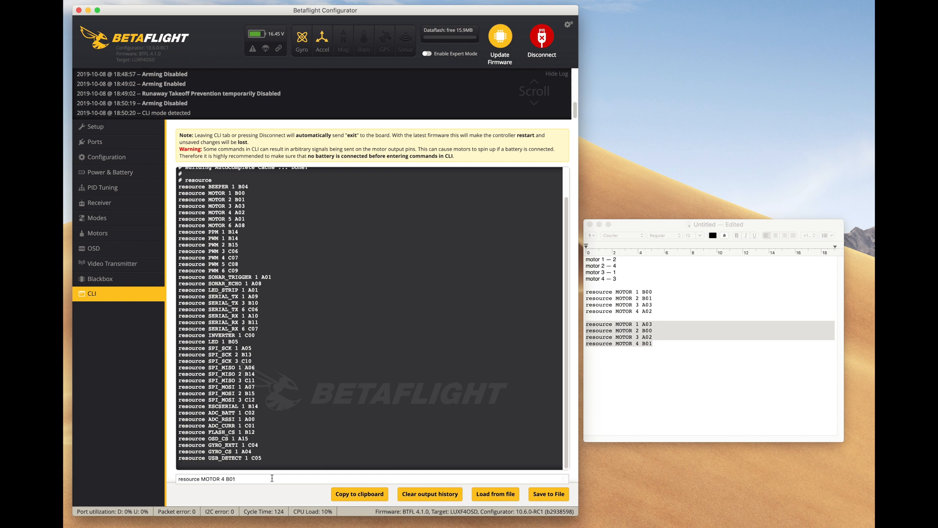
key(Return)
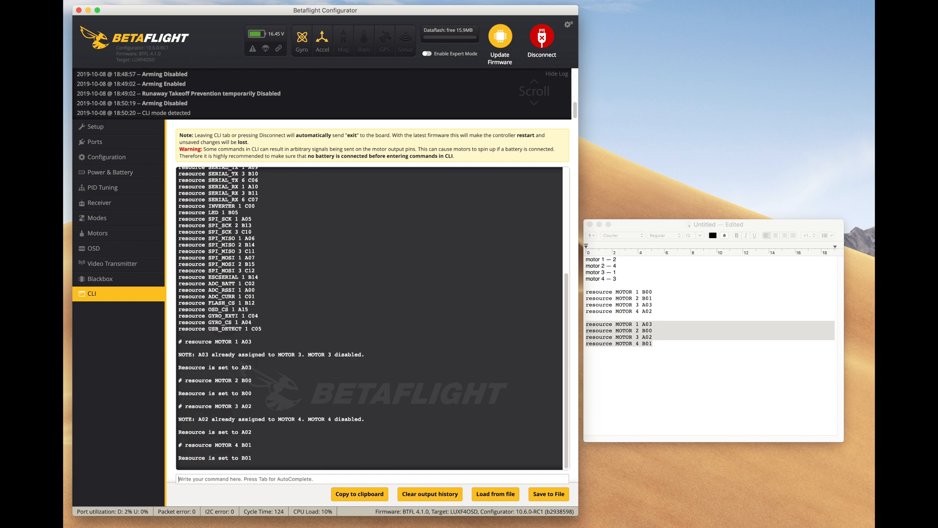
text(save)
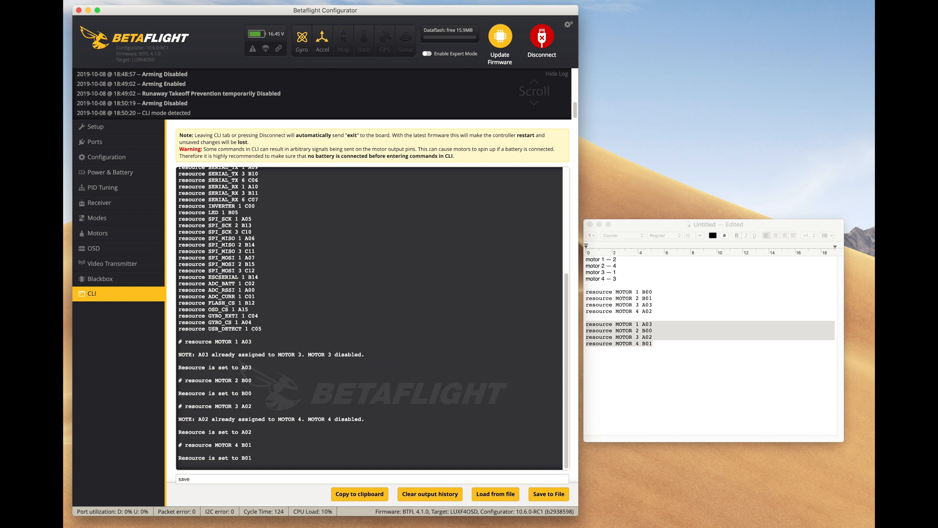
click(97, 233)
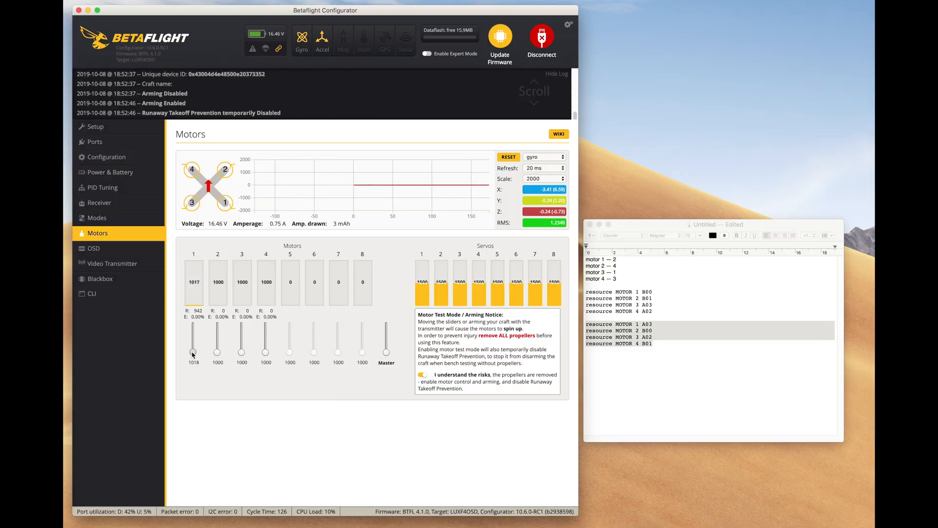
Step: Nudge the motor 1 slider slightly above idle to test it
drag(192, 335, 192, 327)
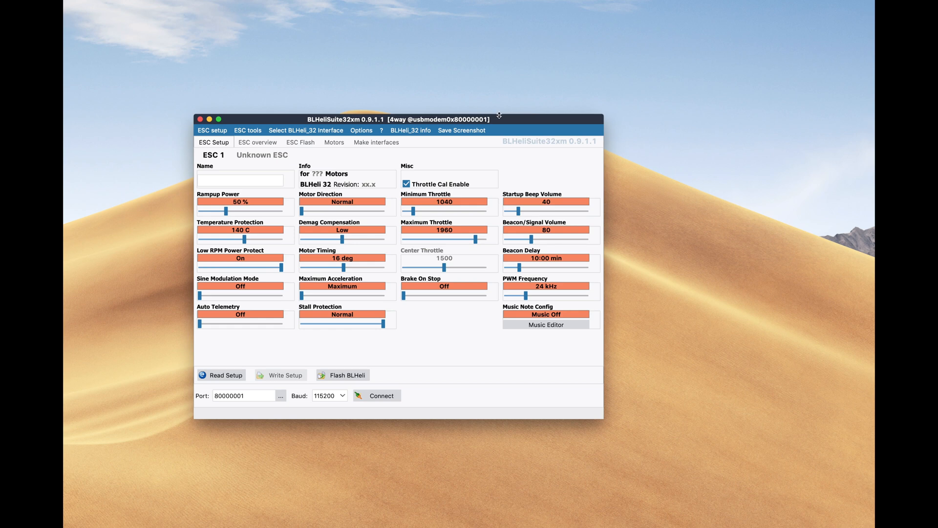
Step: Connect BLHeliSuite32 through the flight controller's port and detect the four Siskin ST ESCs
click(282, 395)
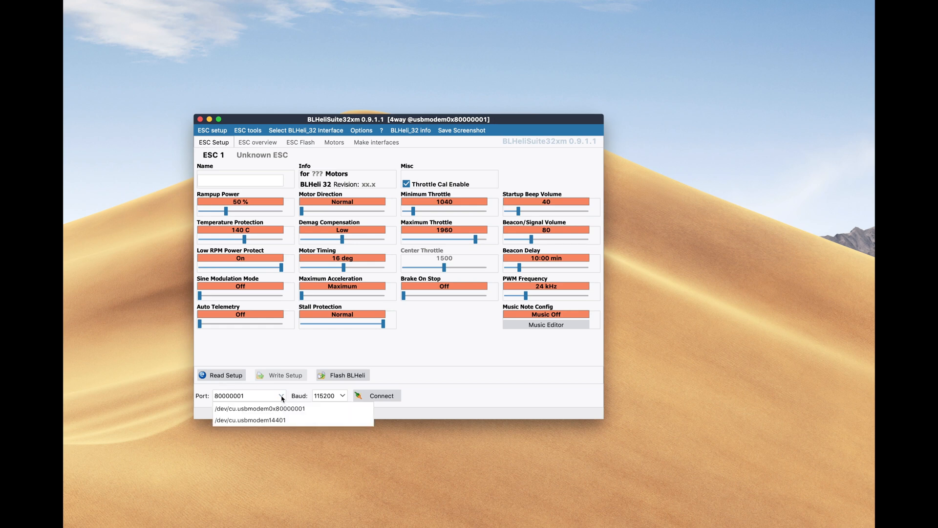
click(381, 395)
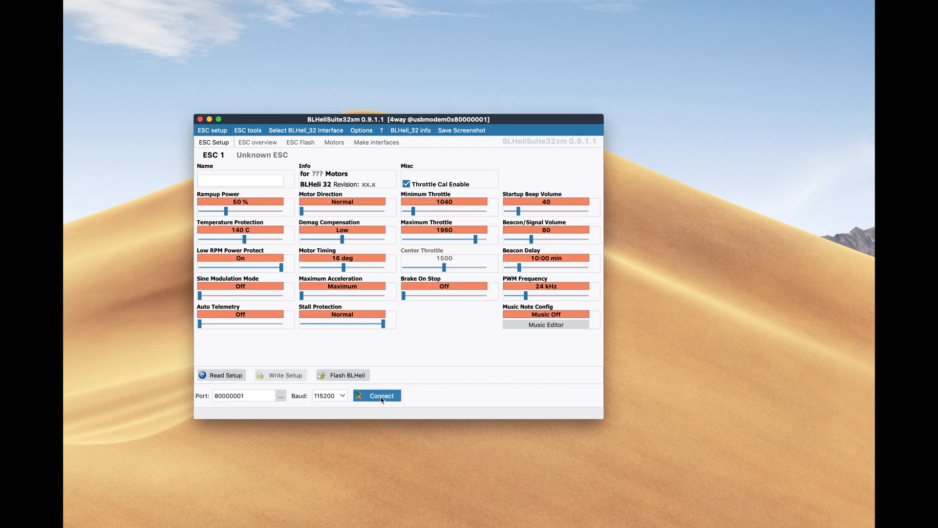
click(377, 396)
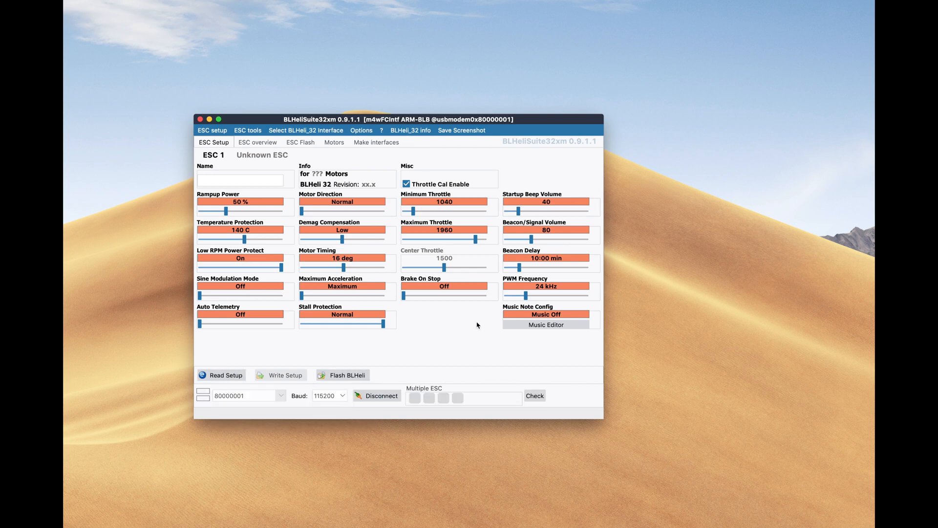
click(533, 395)
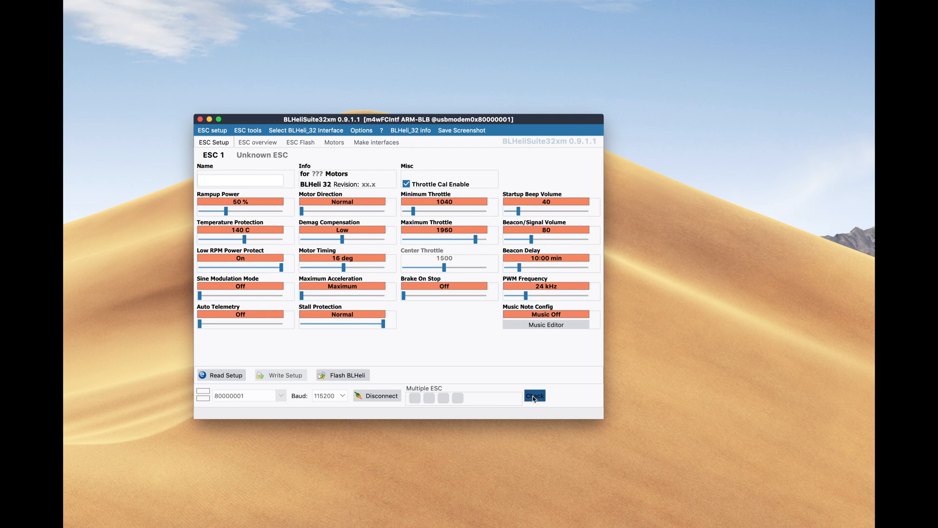
click(533, 395)
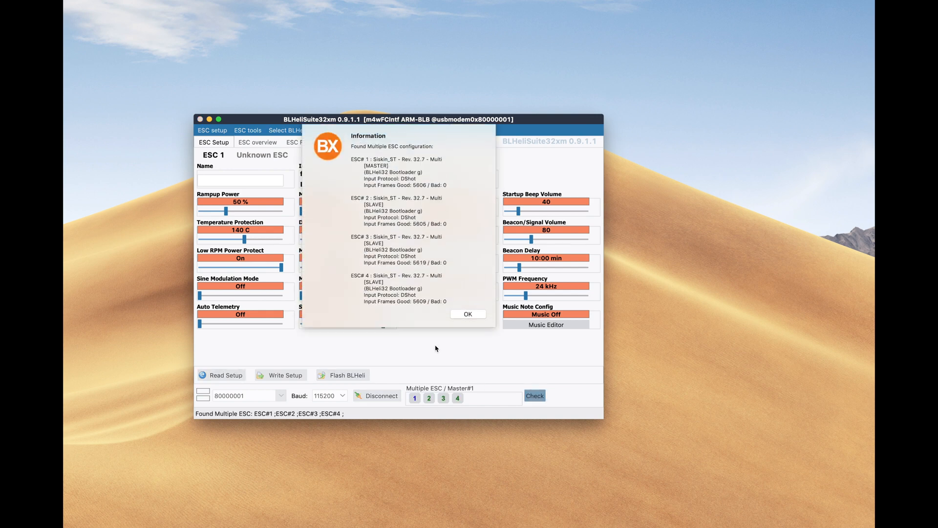
click(468, 314)
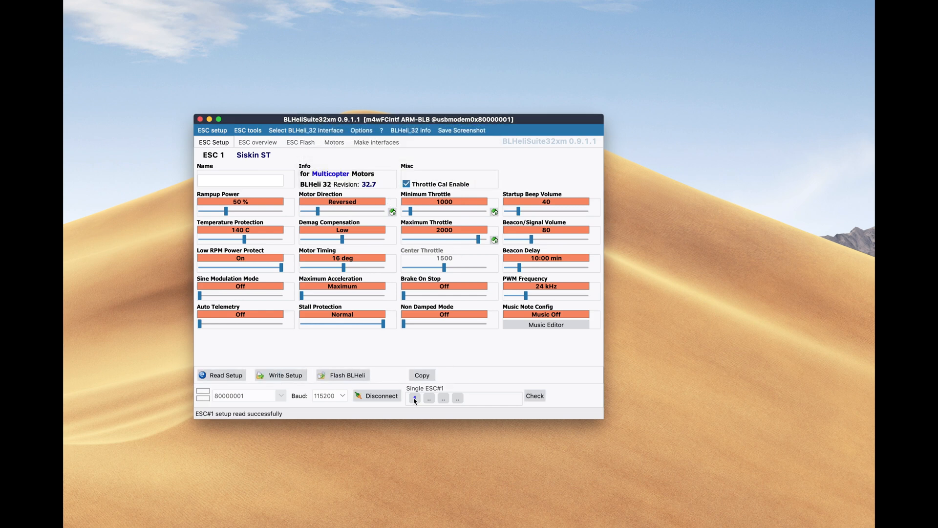
Step: Write the setup with Reversed motor direction to ESC 2
click(428, 398)
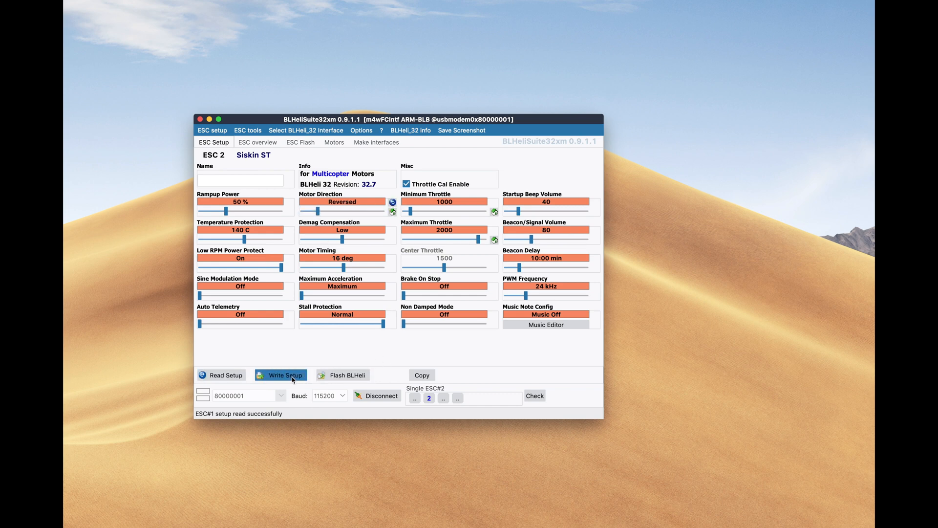
click(281, 375)
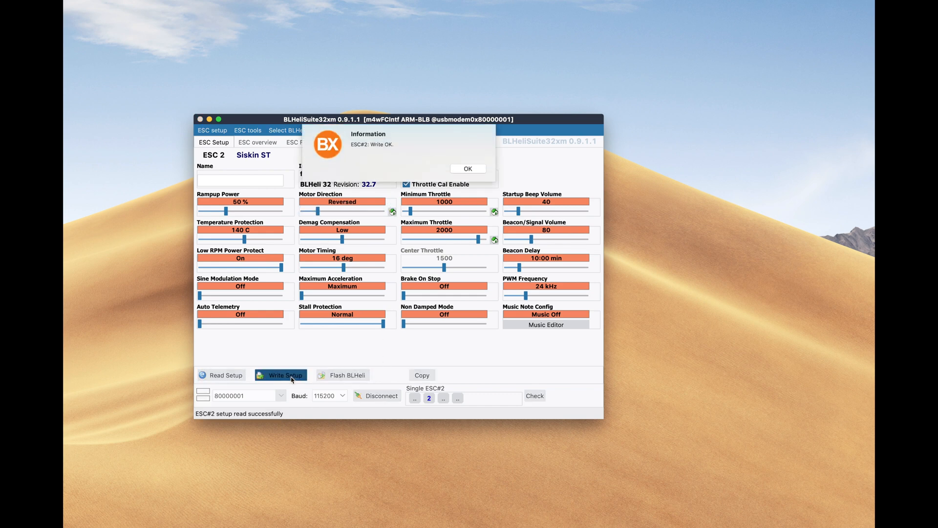
click(467, 168)
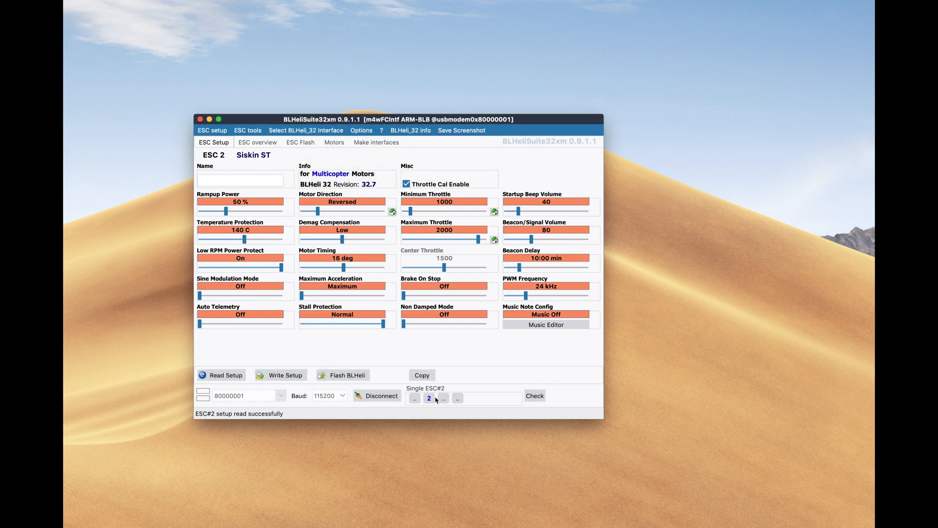
Step: Set ESC 3's Motor Direction to Reversed and write it
click(444, 398)
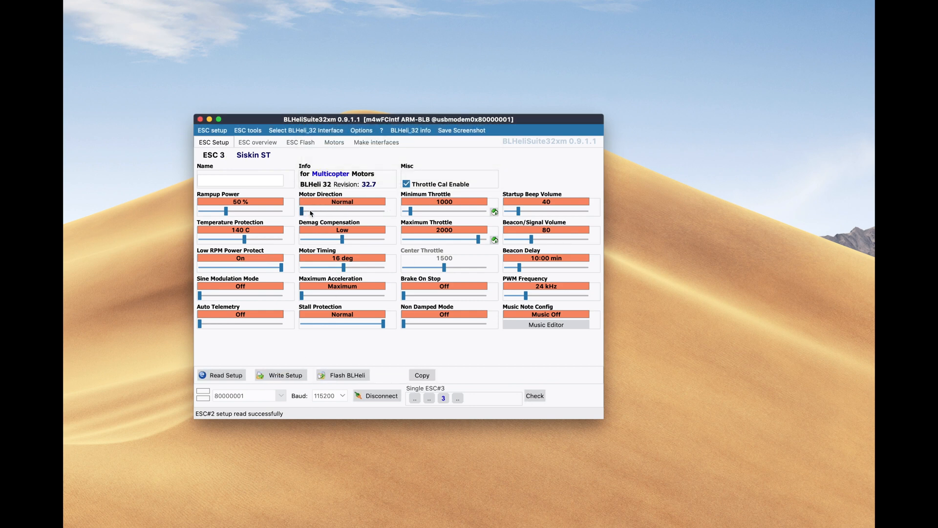
click(342, 206)
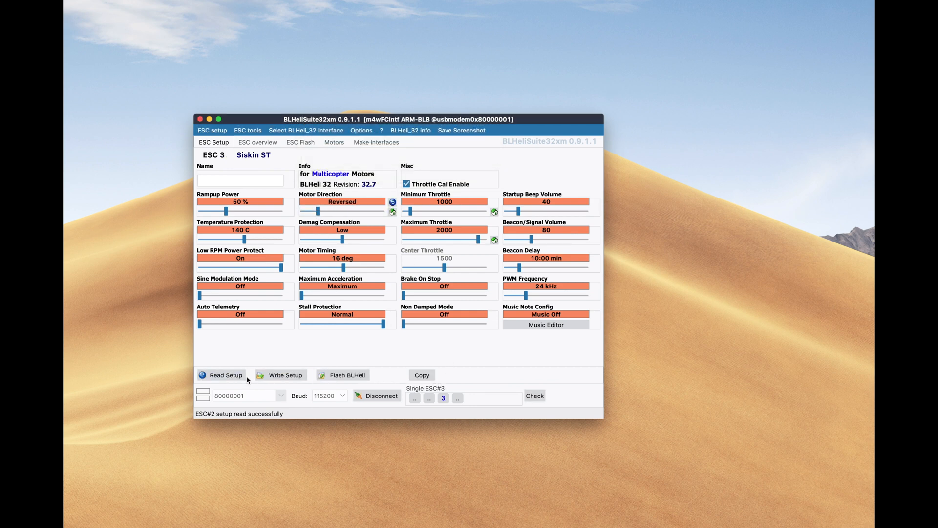
click(280, 374)
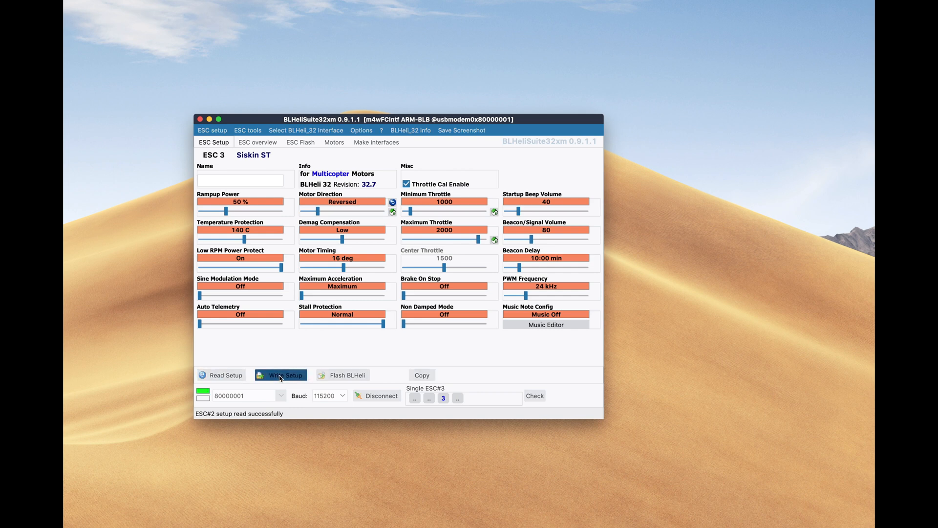
click(281, 375)
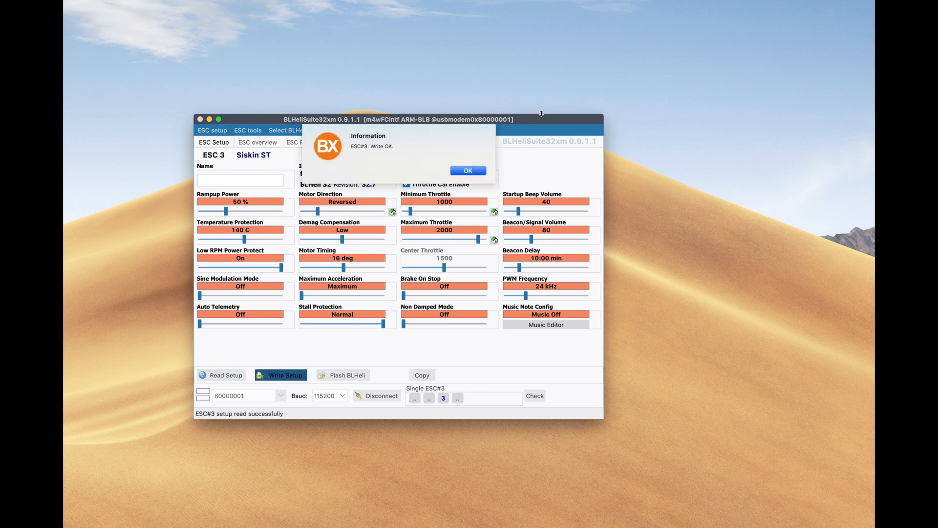
click(469, 170)
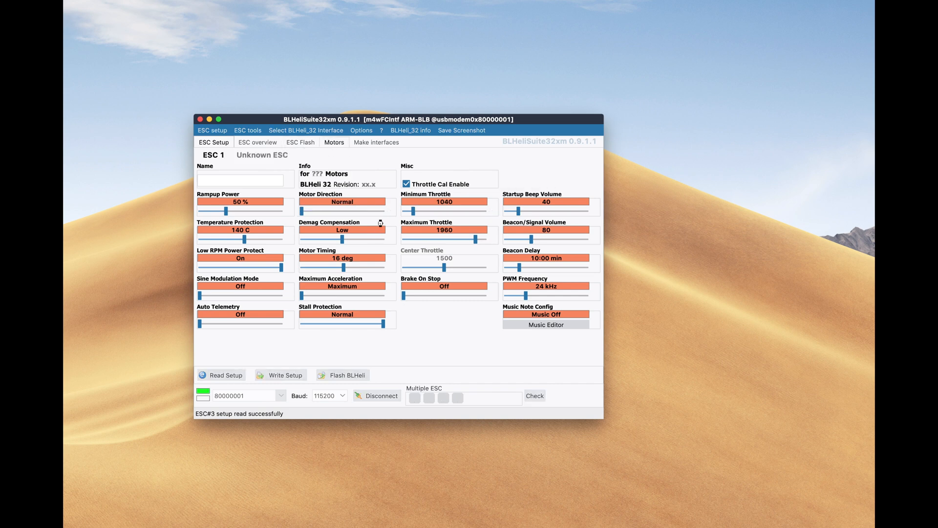
Step: Enable motor control on the motor test page with four motors idling at 1000
click(334, 141)
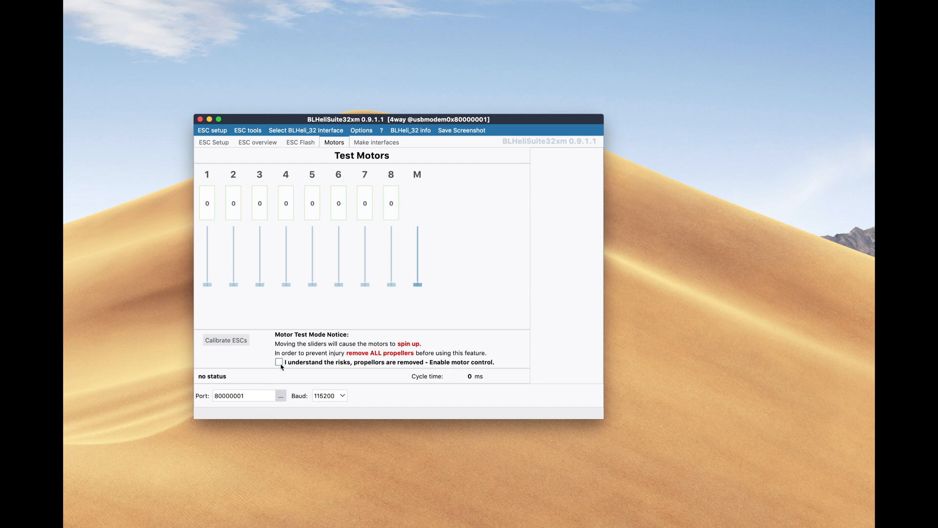
click(279, 362)
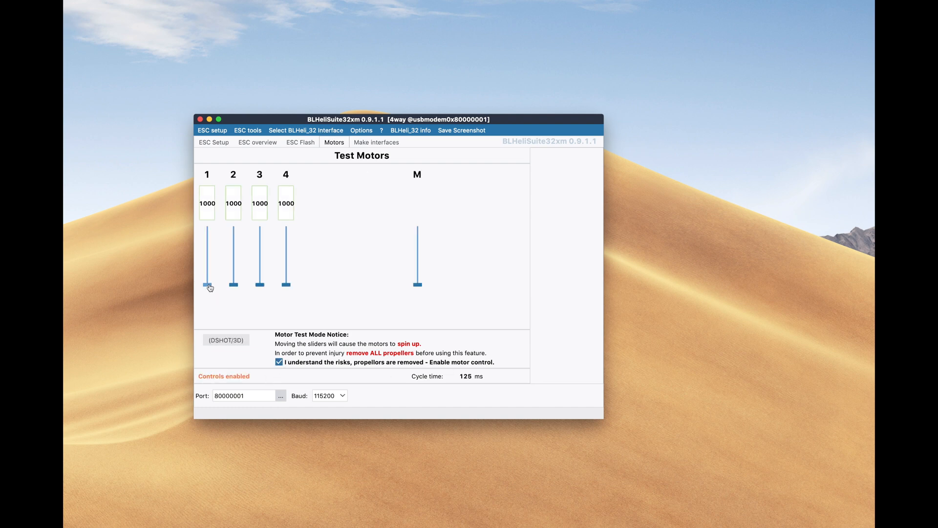